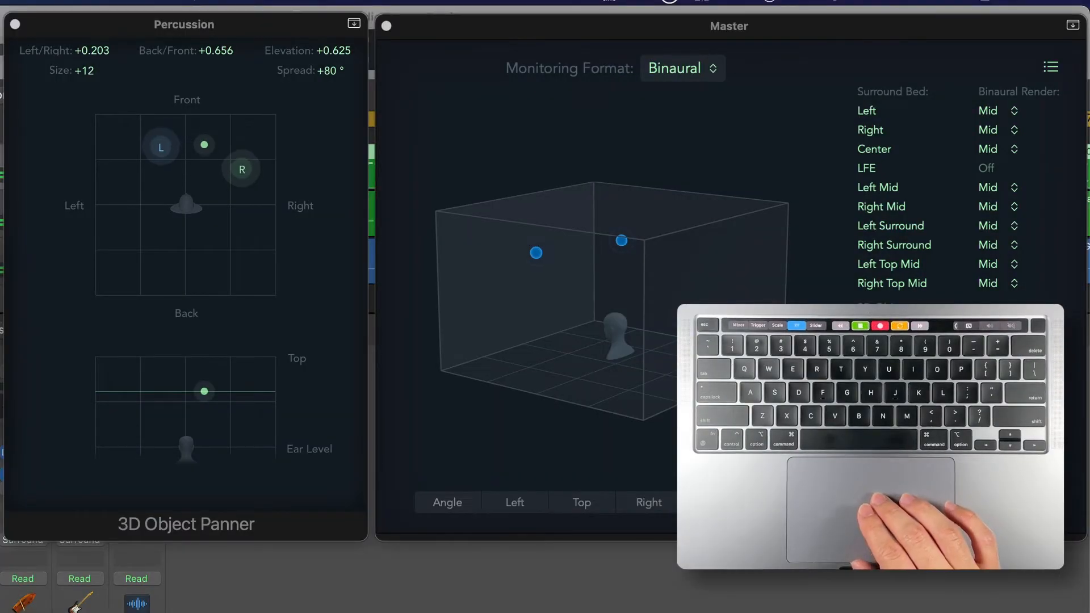
Drag the Percussion puck on the XY pad to Back/Front -1.000 with Elevation near 0.
left_click_drag(203, 145, 142, 176)
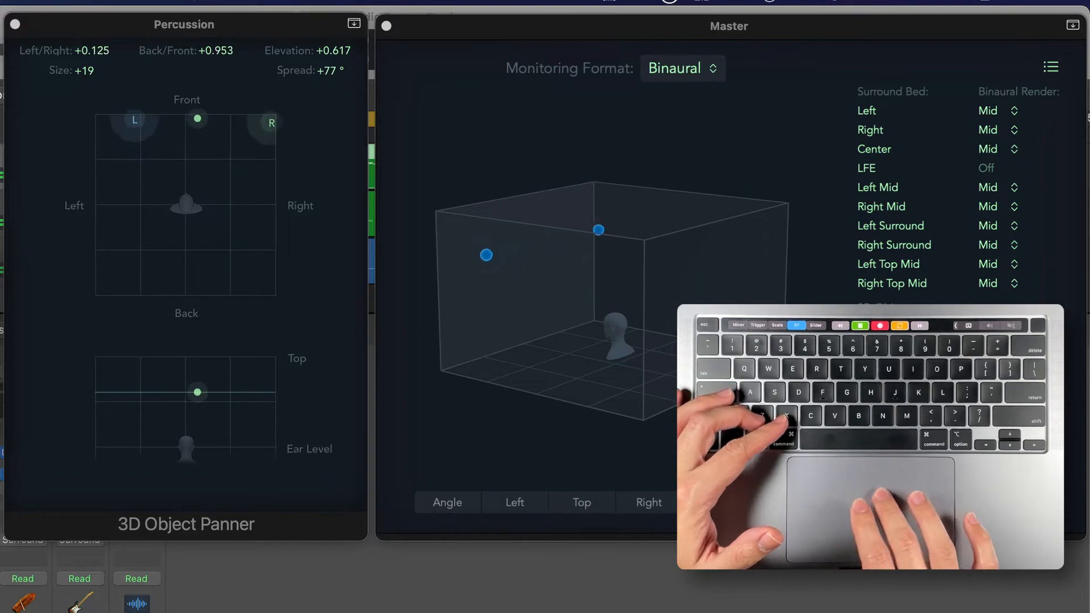
left_click_drag(198, 118, 177, 144)
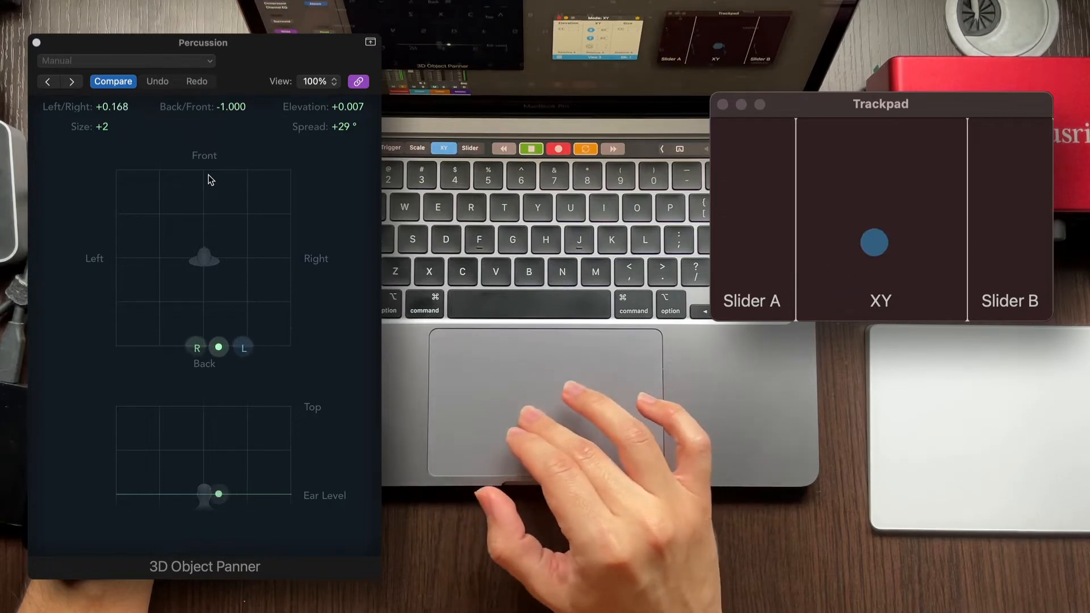
left_click_drag(874, 241, 834, 219)
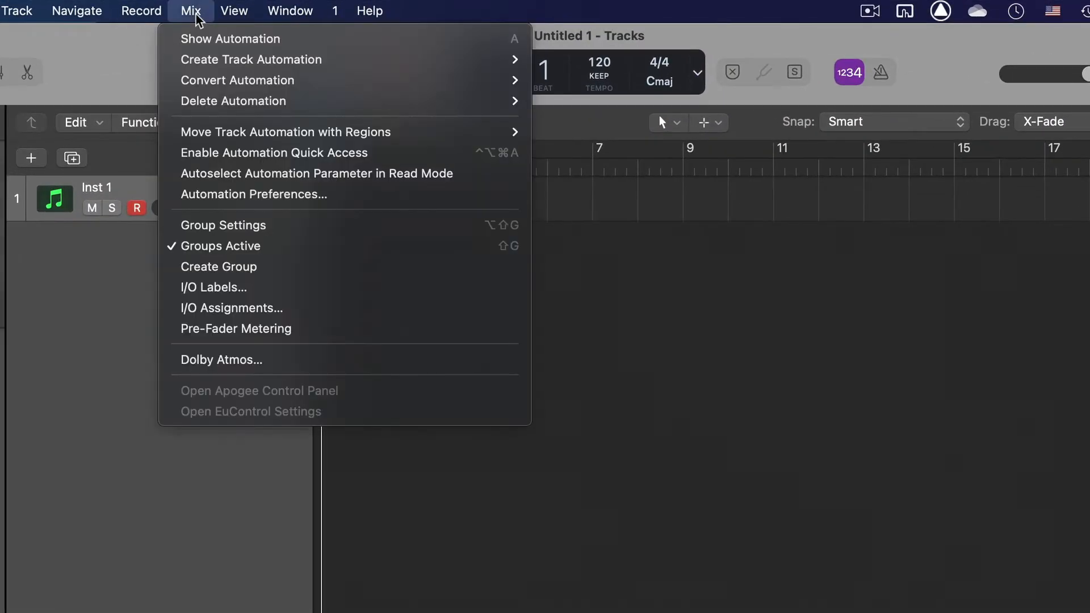
mouse_move(341, 359)
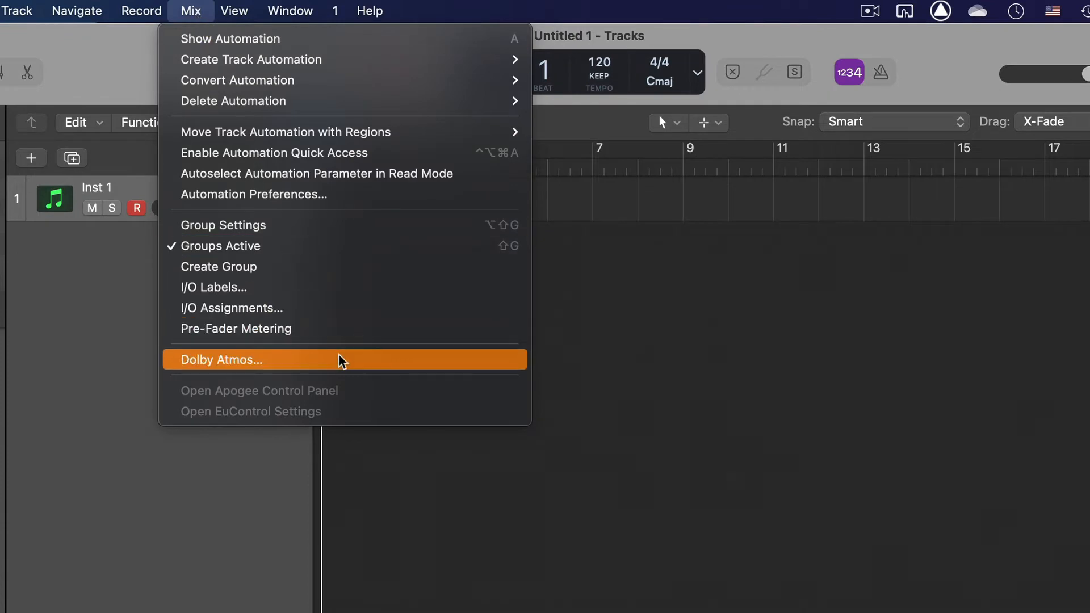
Set Spatial Audio to Dolby Atmos, accept the 7.1.2 conversion, and close Project Settings.
left_click(220, 359)
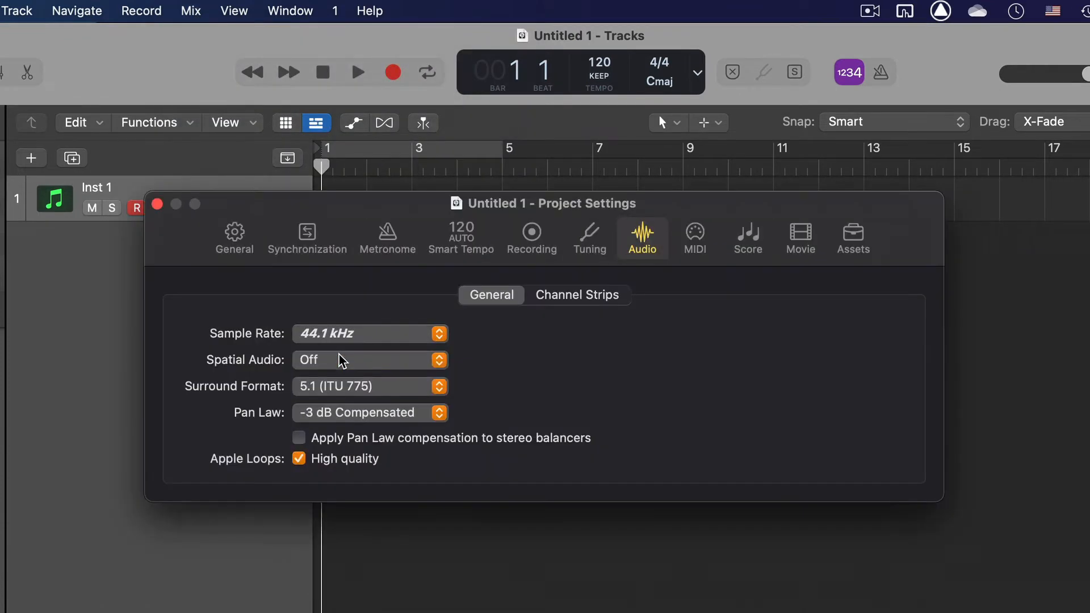
mouse_move(666, 183)
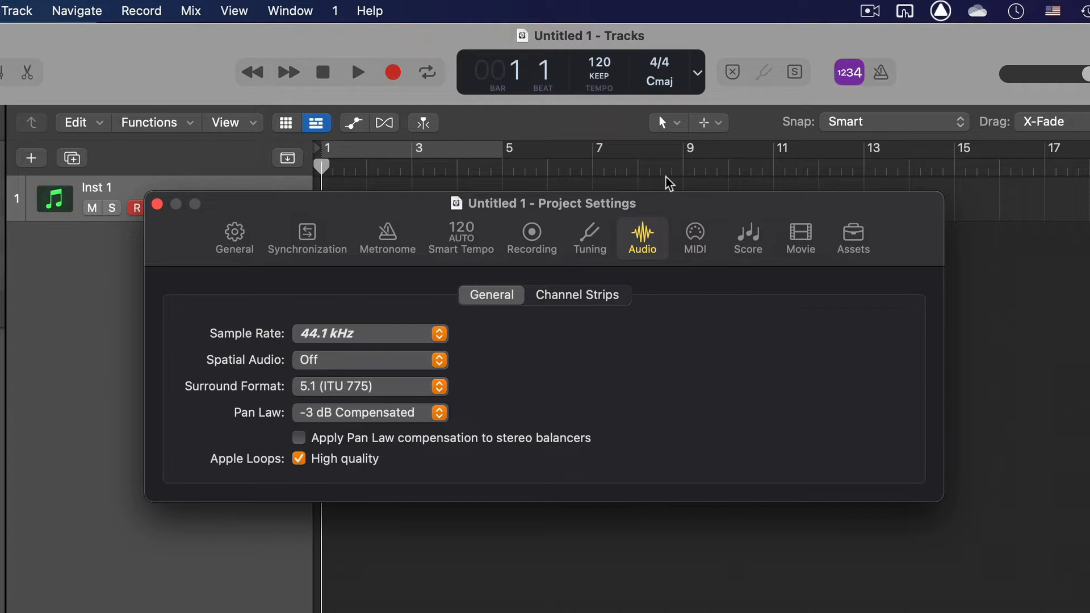
mouse_move(652, 245)
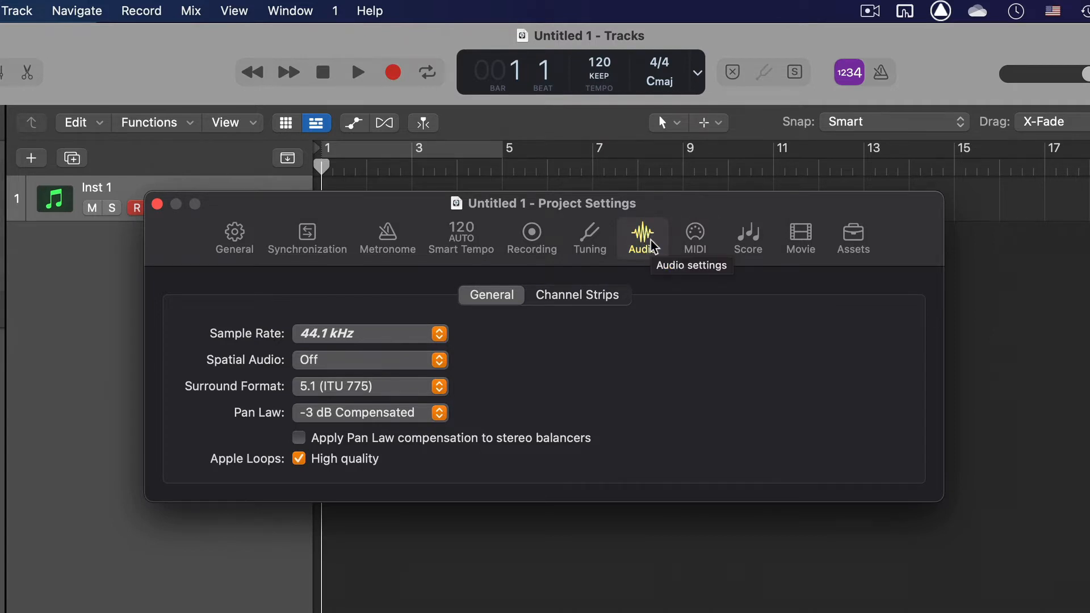
mouse_move(344, 361)
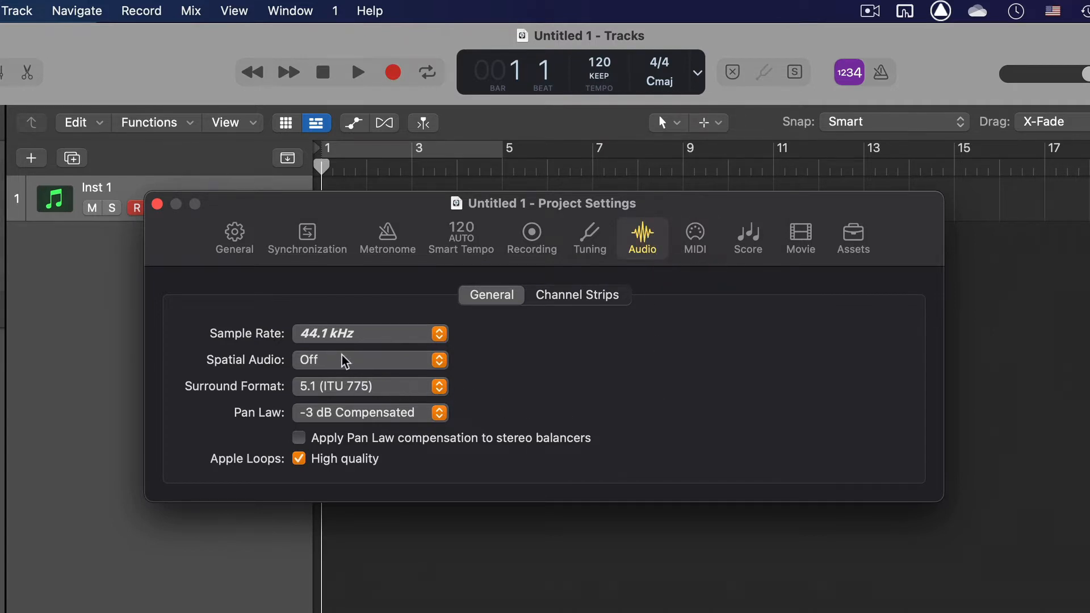
left_click(370, 360)
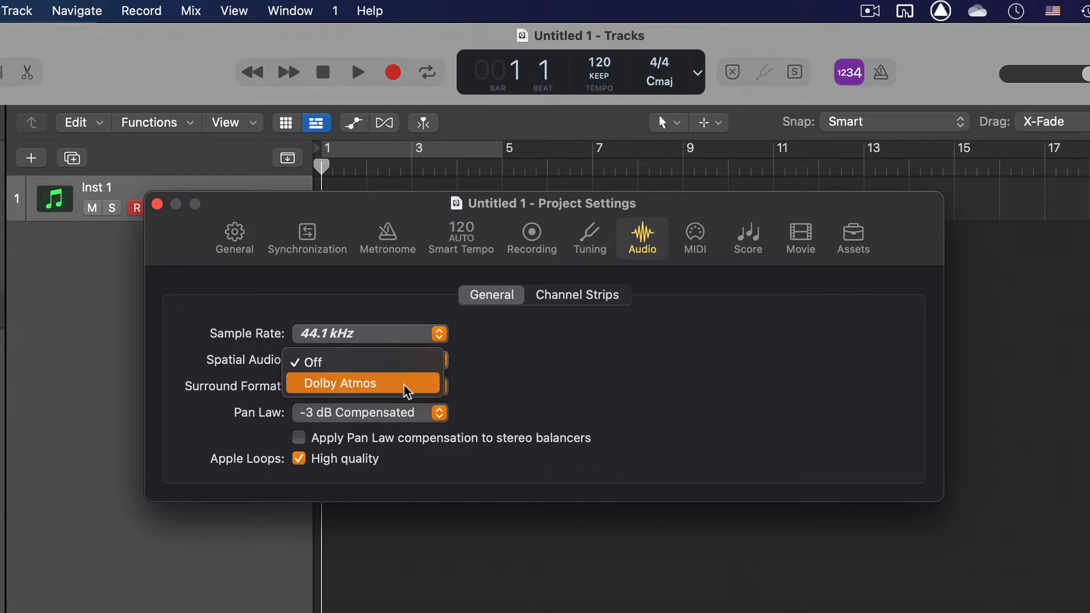
left_click(340, 383)
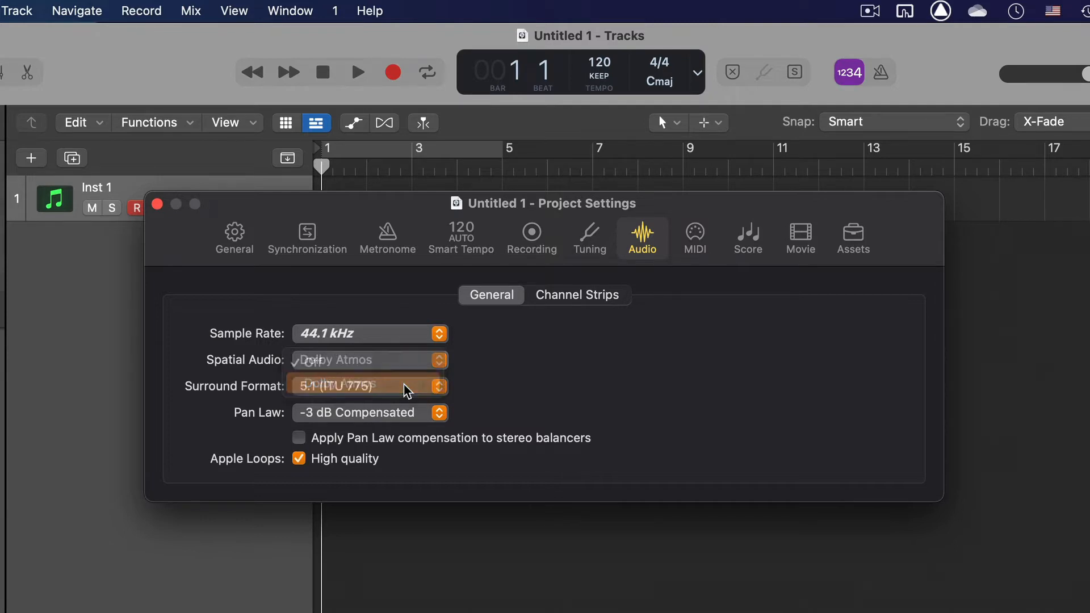
left_click(337, 360)
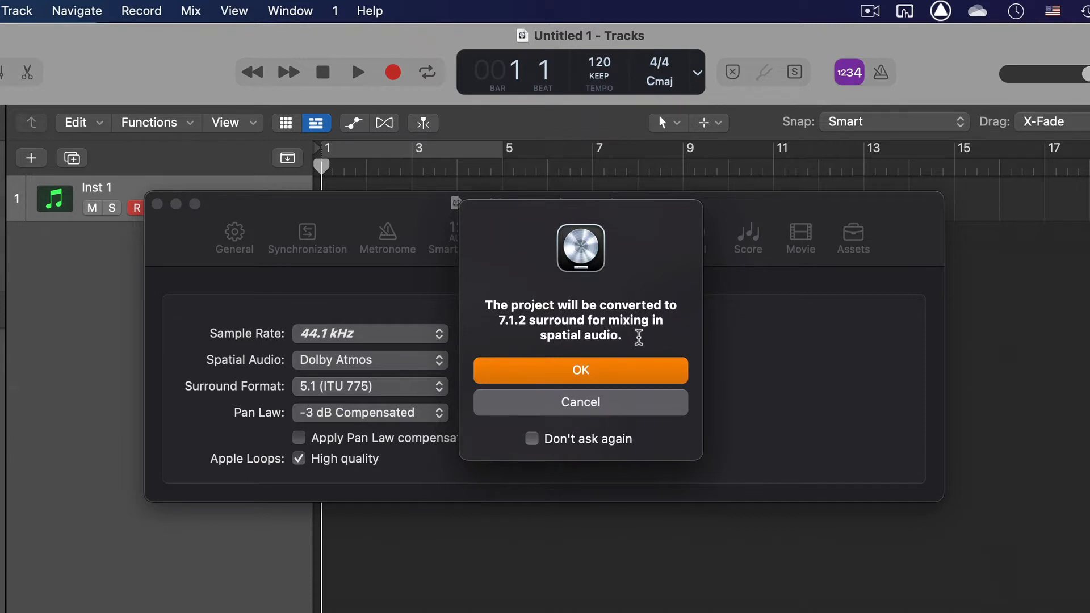
left_click(580, 369)
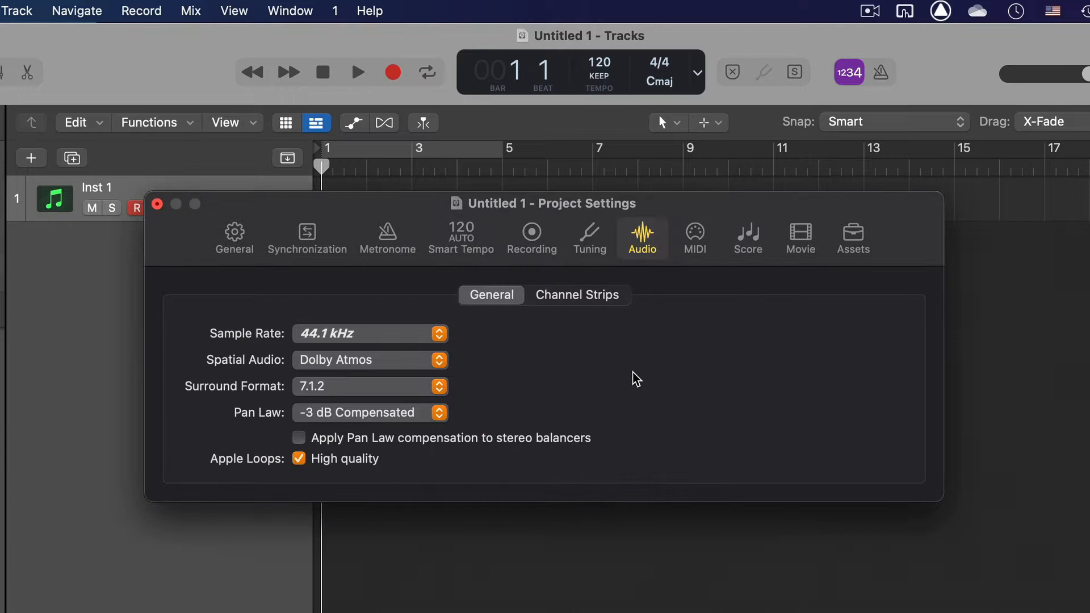
left_click(157, 203)
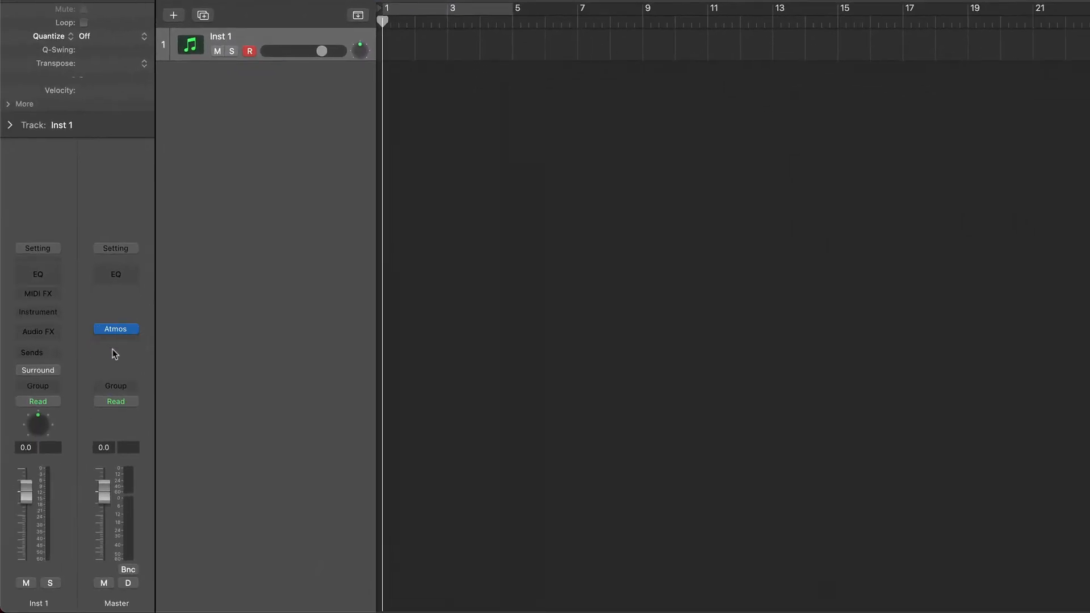
mouse_move(136, 342)
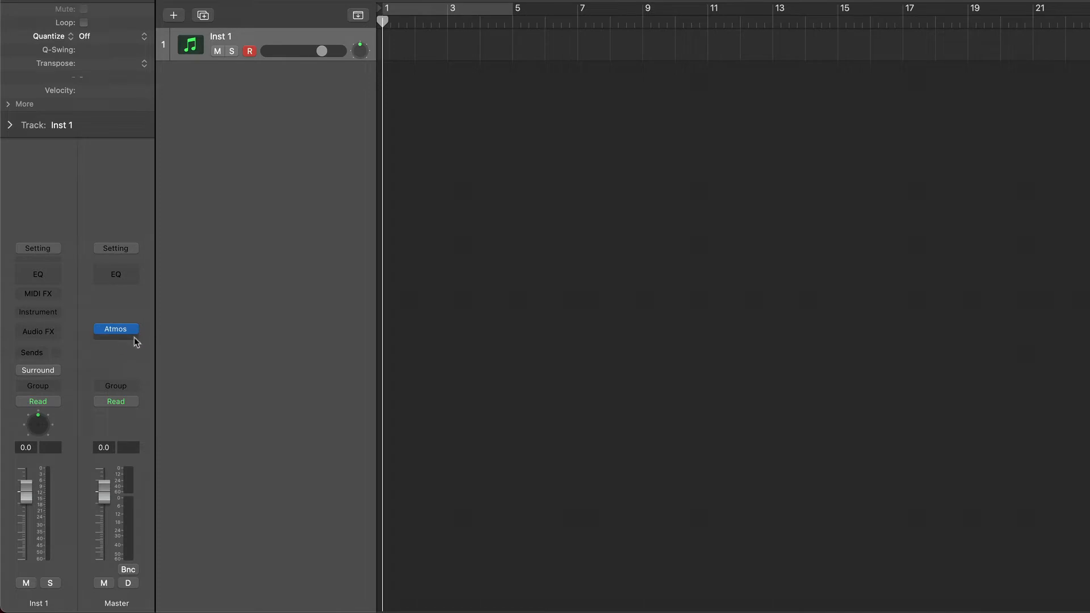
Set the Master Atmos renderer to Binaural monitoring and switch Inst 1 to 3D Object Panner.
left_click(115, 329)
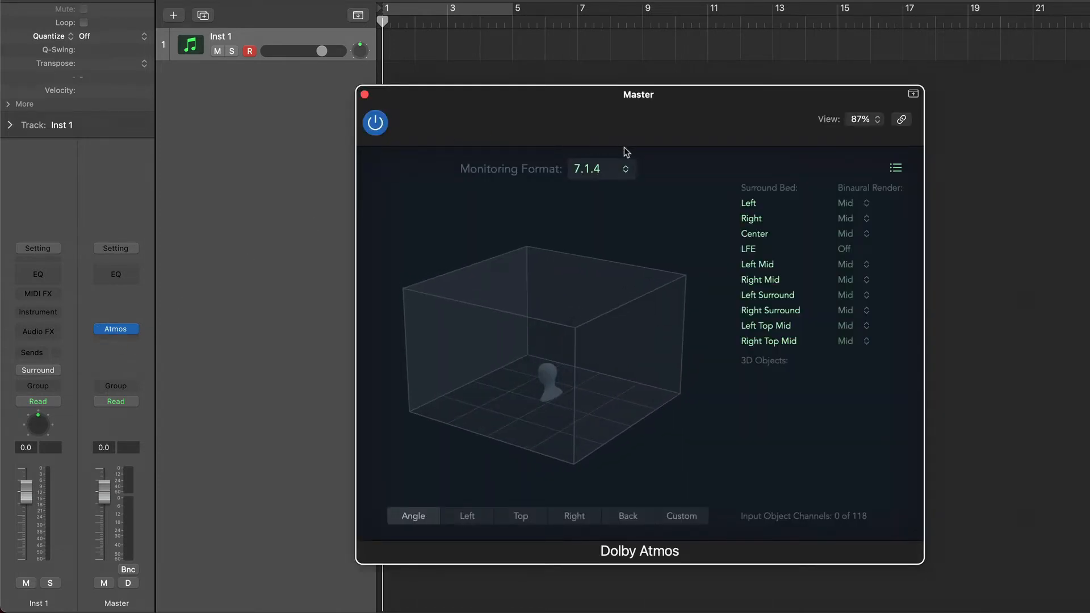
left_click(599, 168)
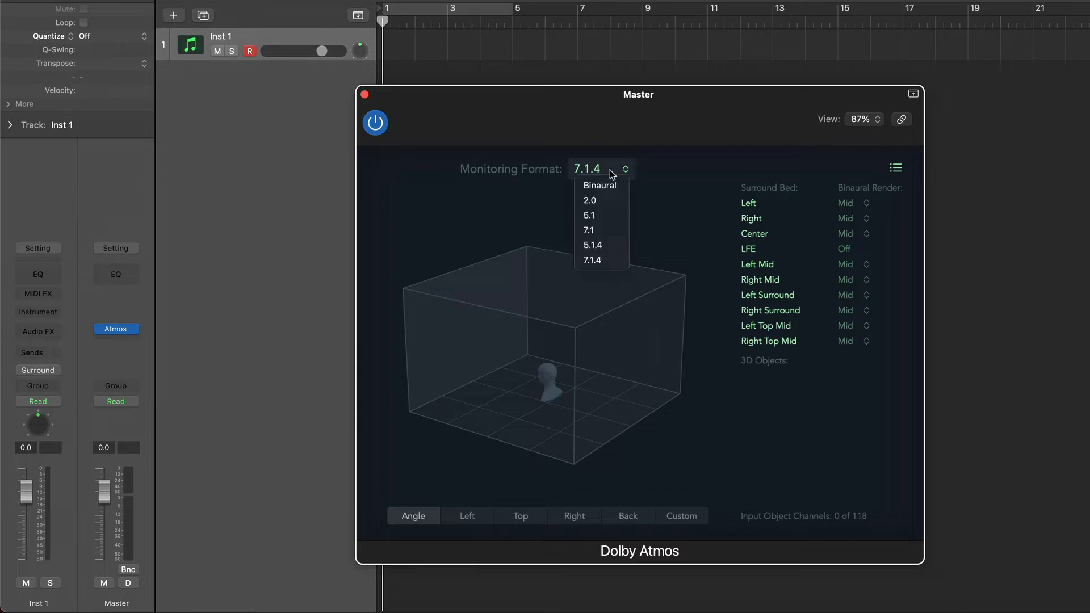
mouse_move(600, 186)
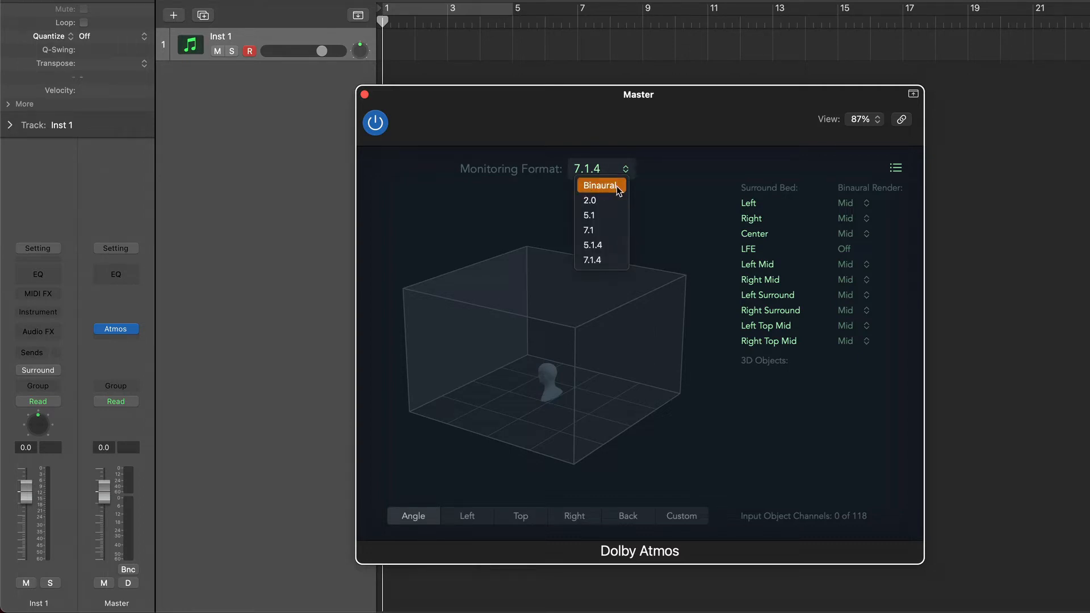
left_click(600, 185)
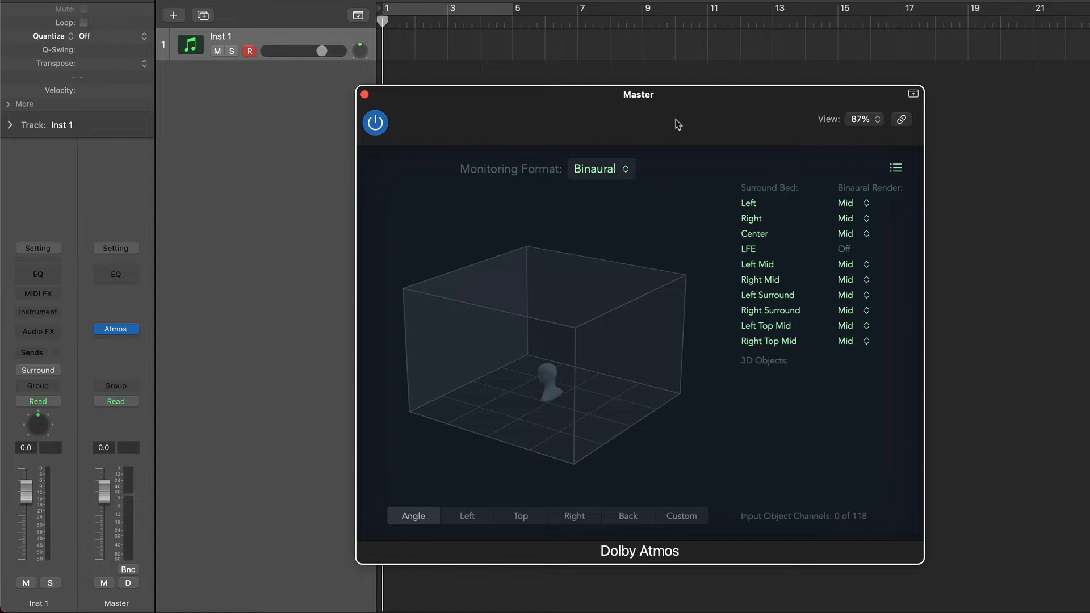
left_click_drag(638, 94, 792, 68)
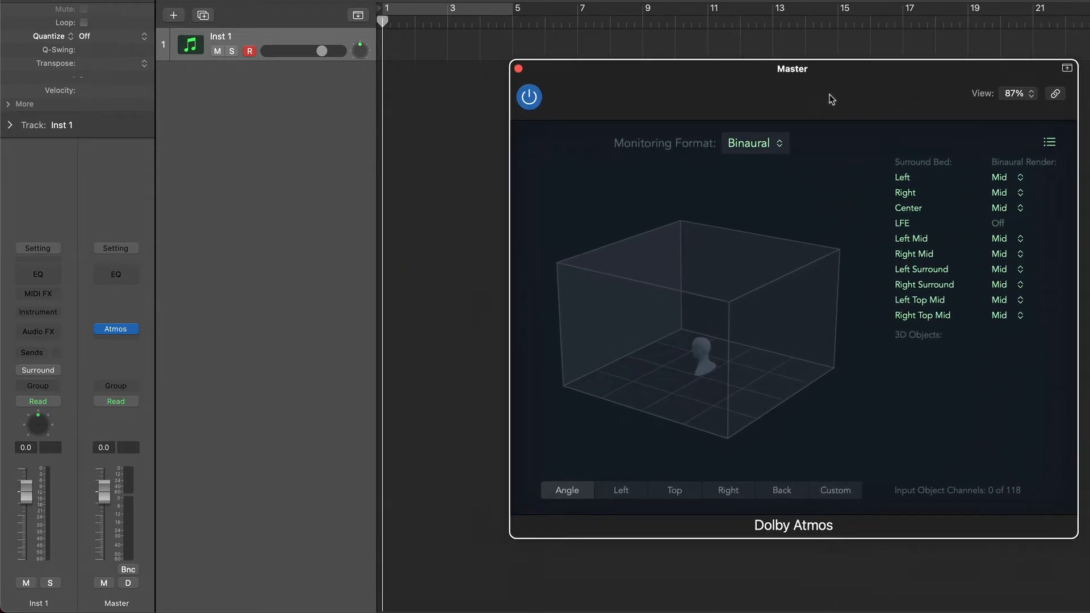
mouse_move(830, 333)
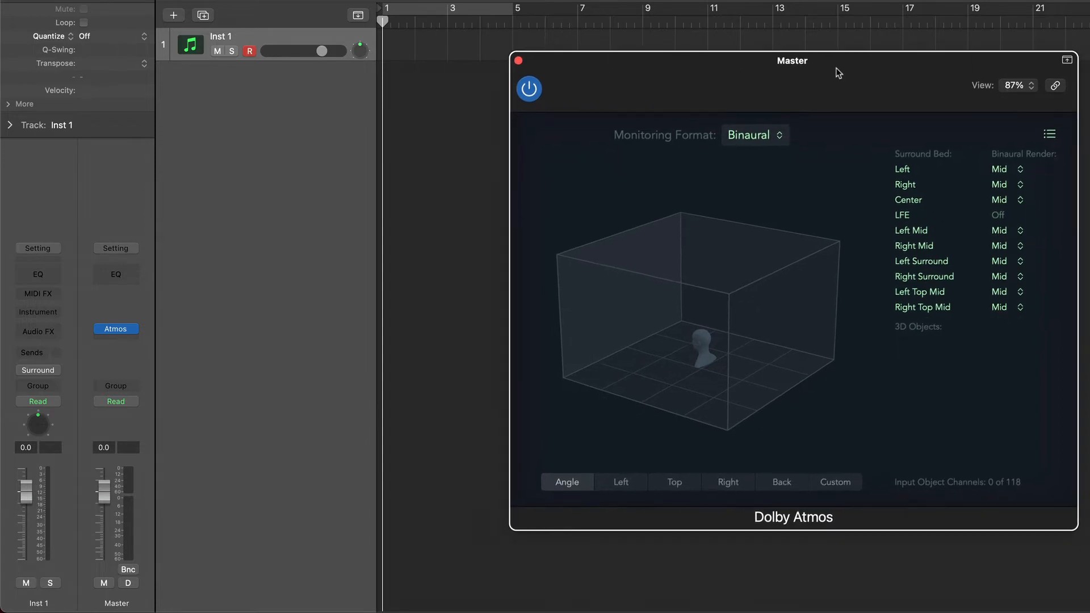
mouse_move(151, 323)
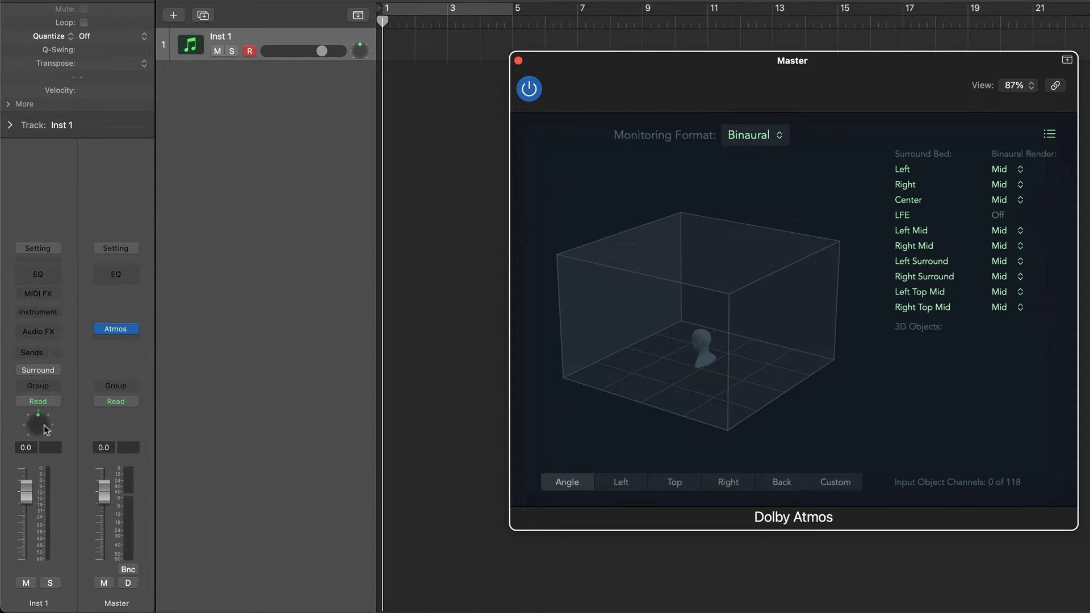
left_click(37, 424)
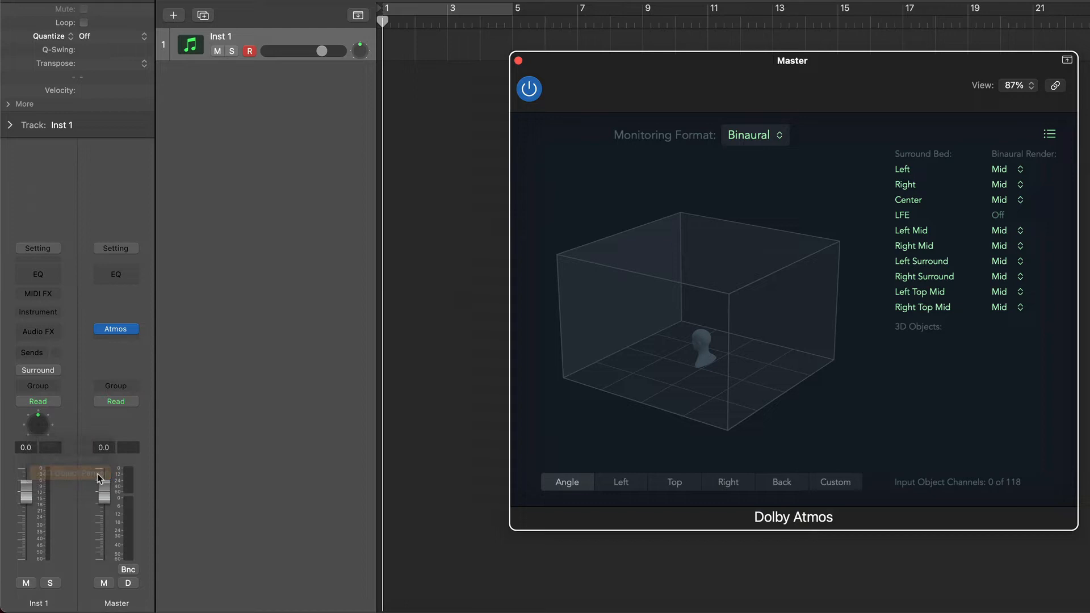
left_click(98, 477)
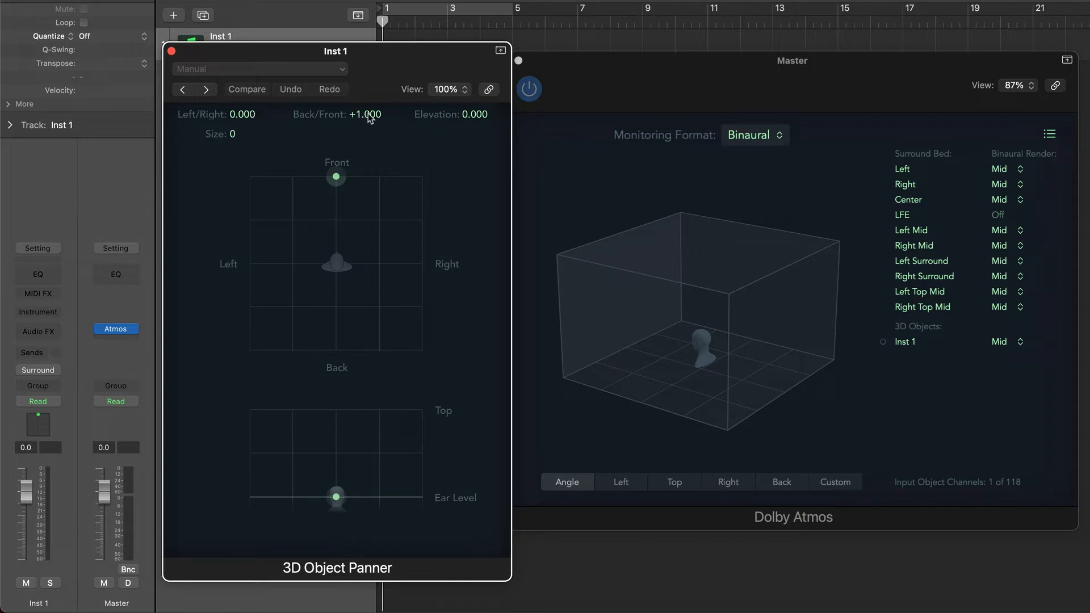
mouse_move(393, 117)
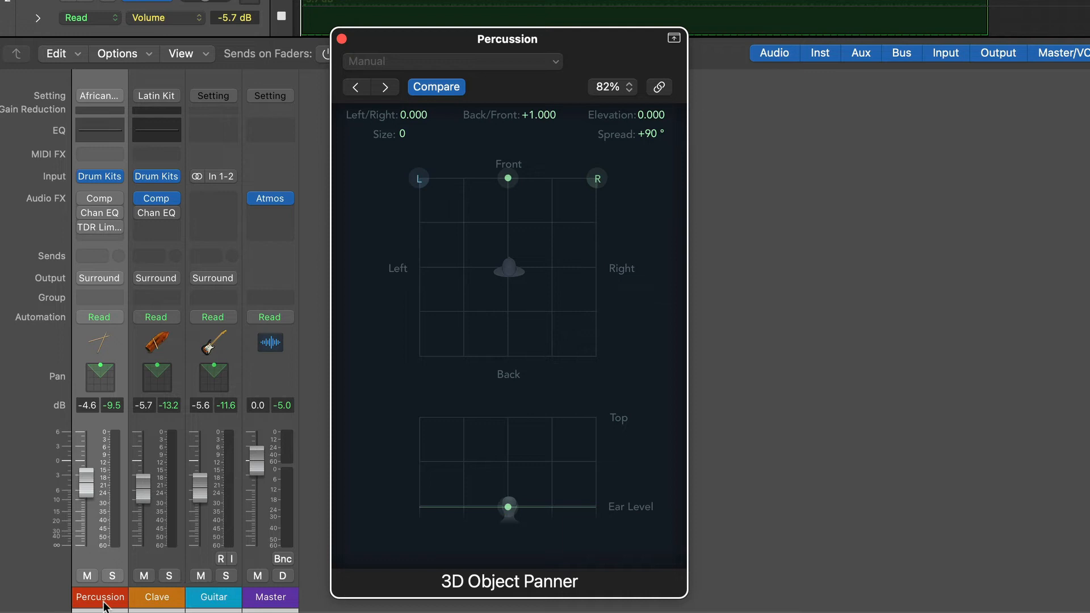
Turn on the Percussion panner window's Link button, then select the Clave track.
left_click(213, 597)
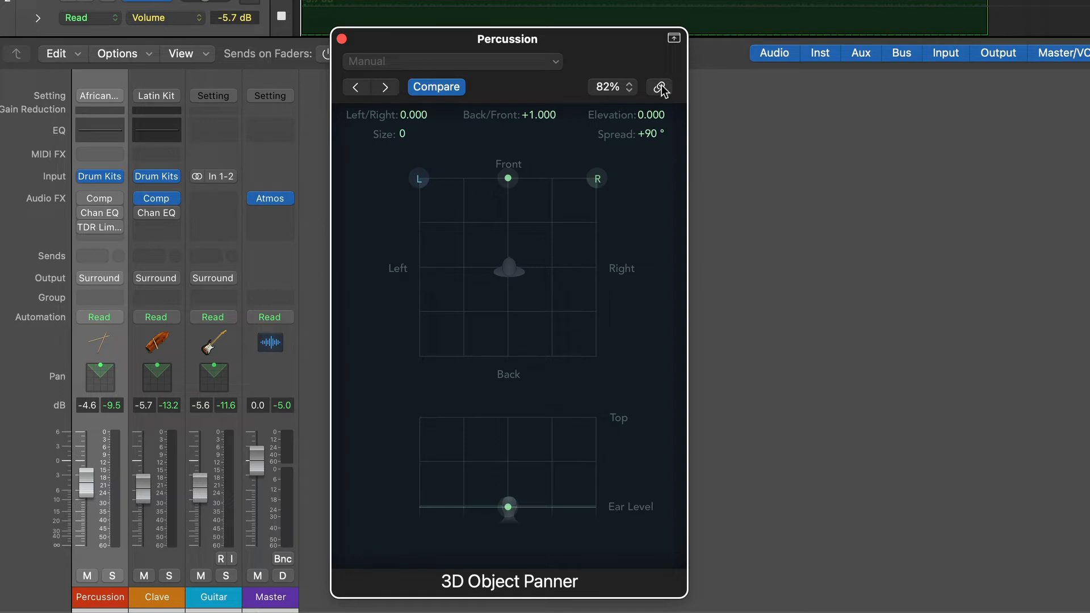
left_click(658, 87)
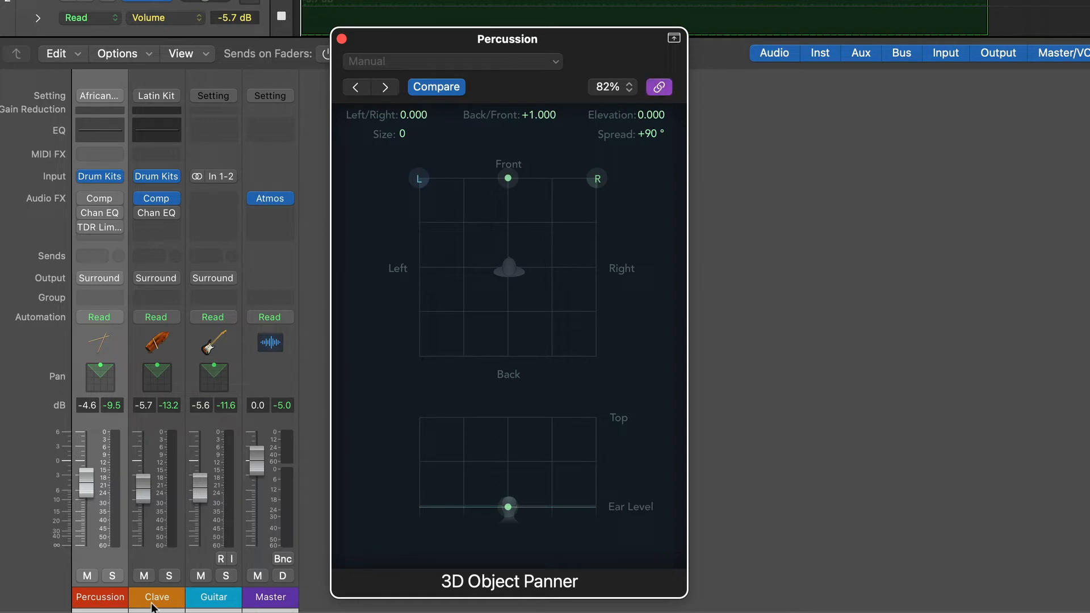
left_click(214, 597)
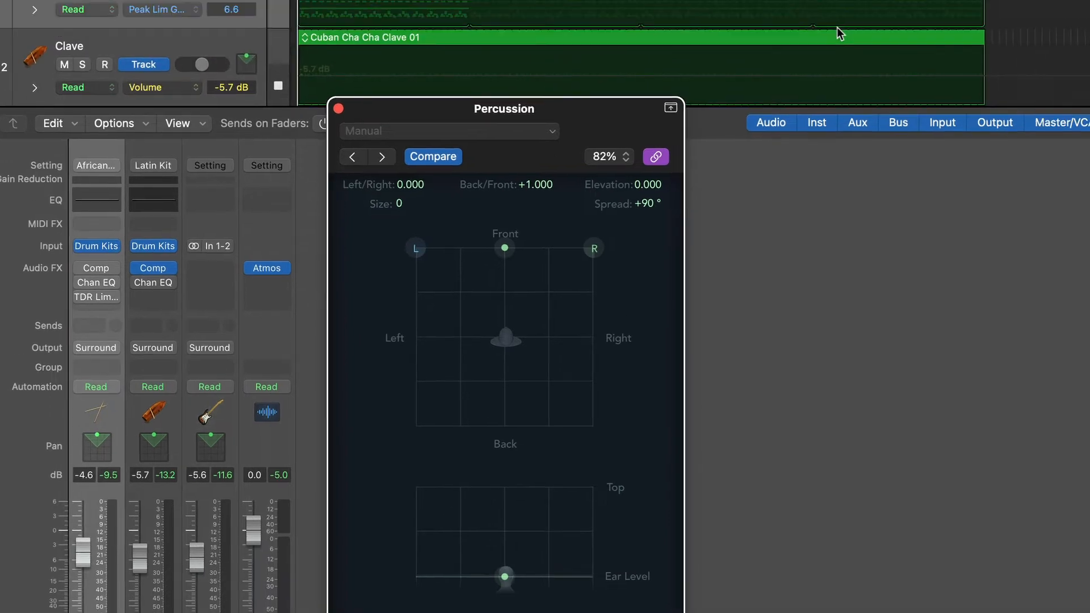
Show the AudioSwift trackpad, star XY mode as a favourite, and keep View 3.
left_click(702, 10)
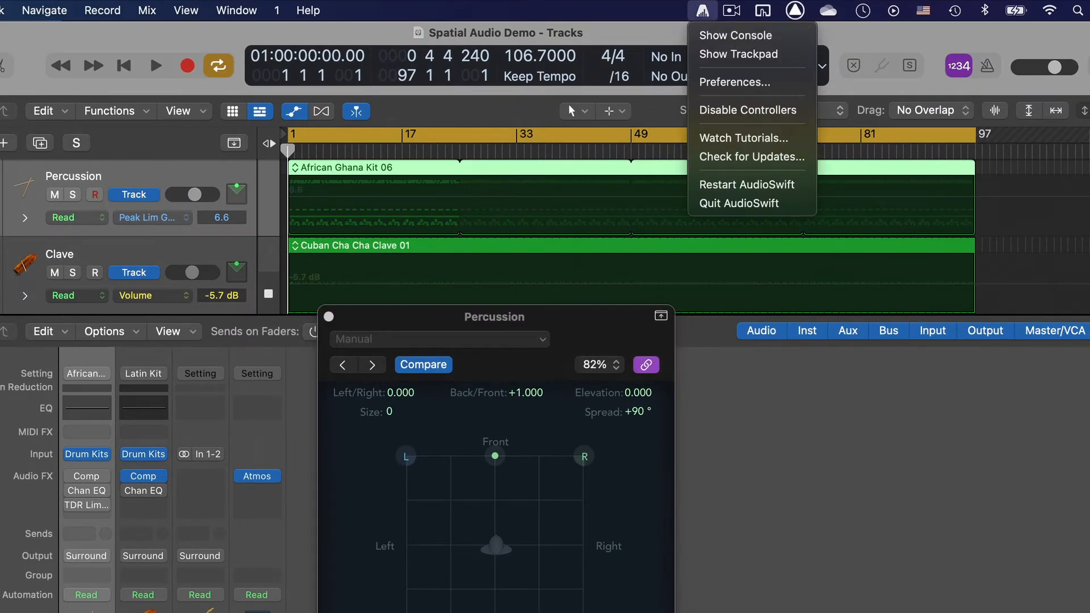
left_click(739, 53)
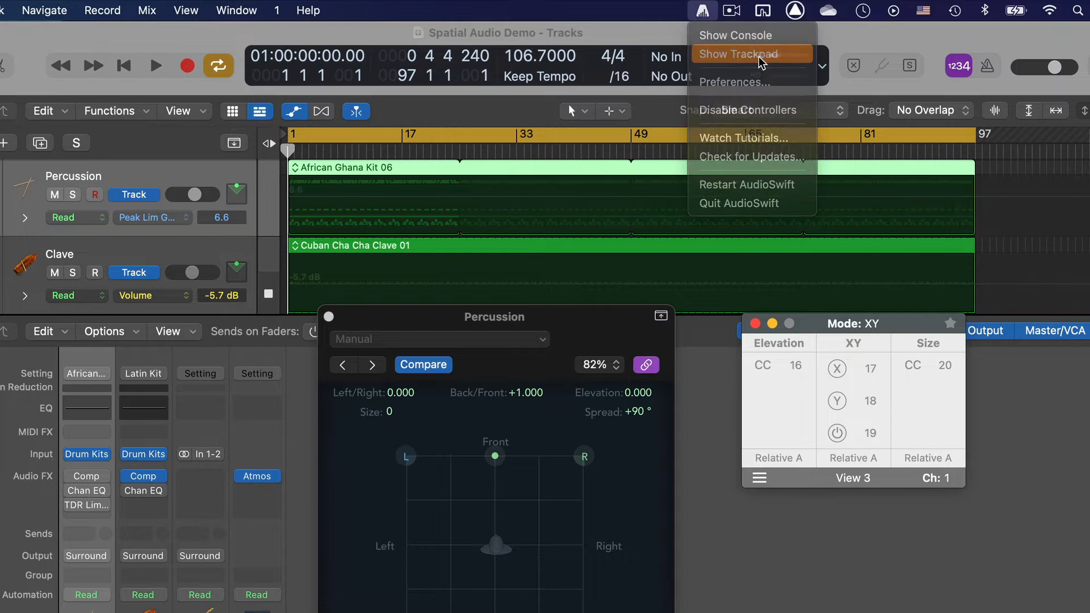
left_click(737, 55)
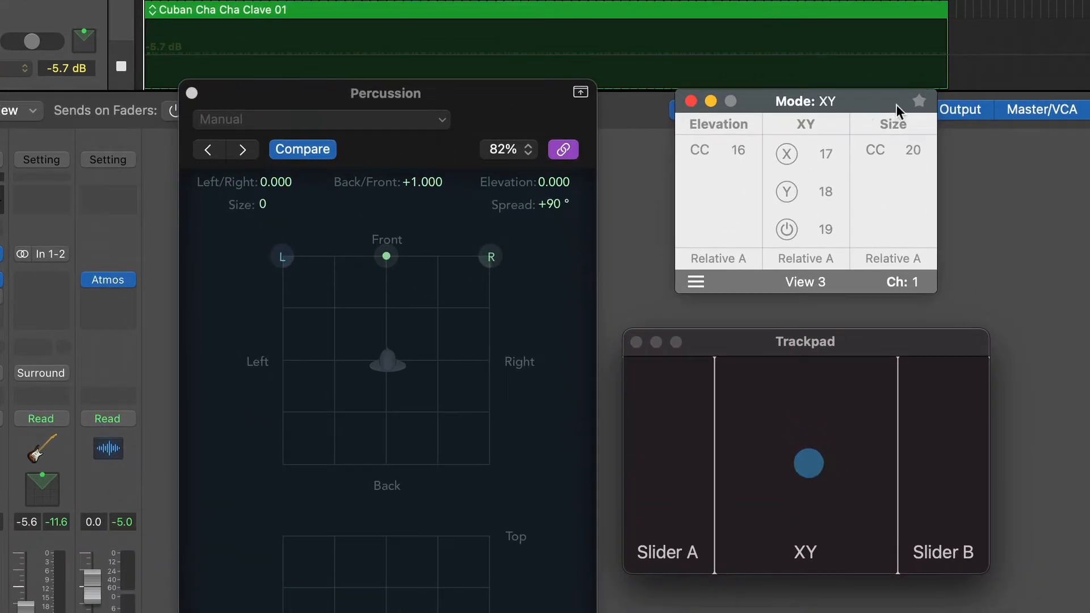
left_click(918, 101)
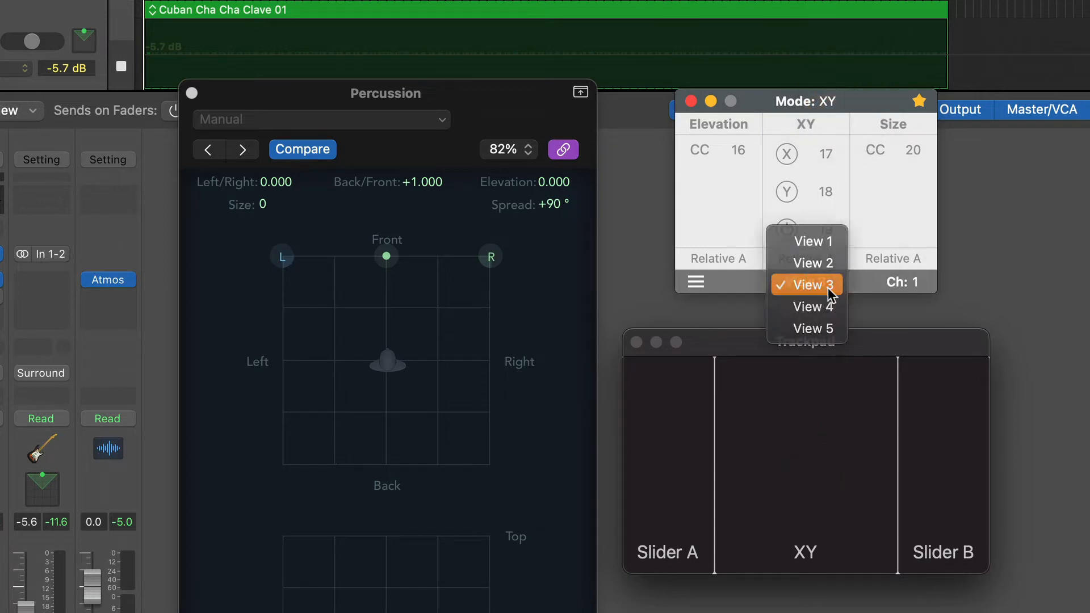
left_click(806, 285)
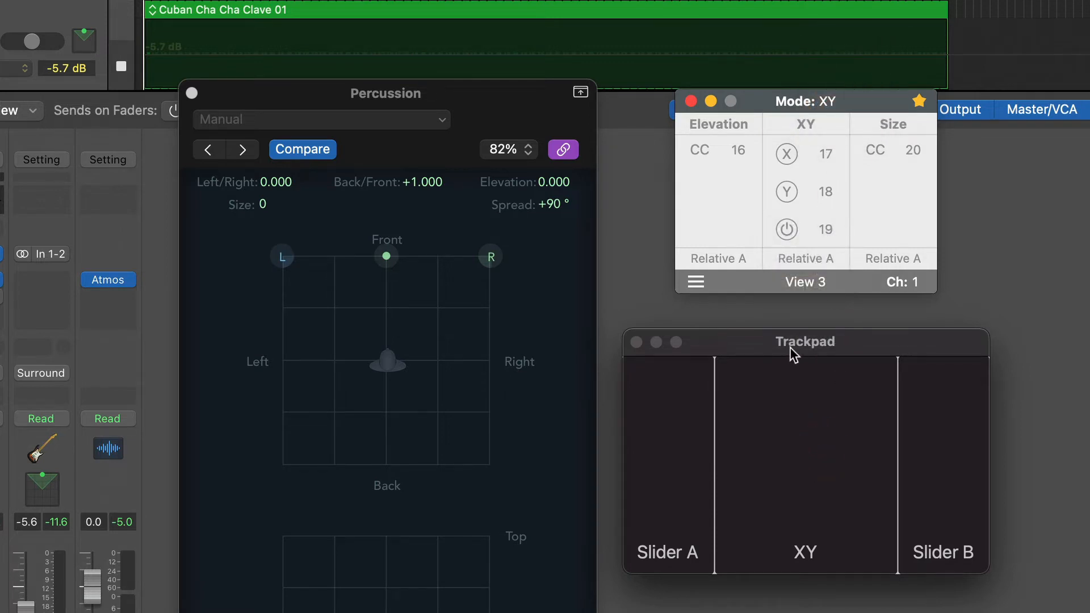
Activate the trackpad, send test XY movements, and keep Relative A sending mode.
left_click(826, 477)
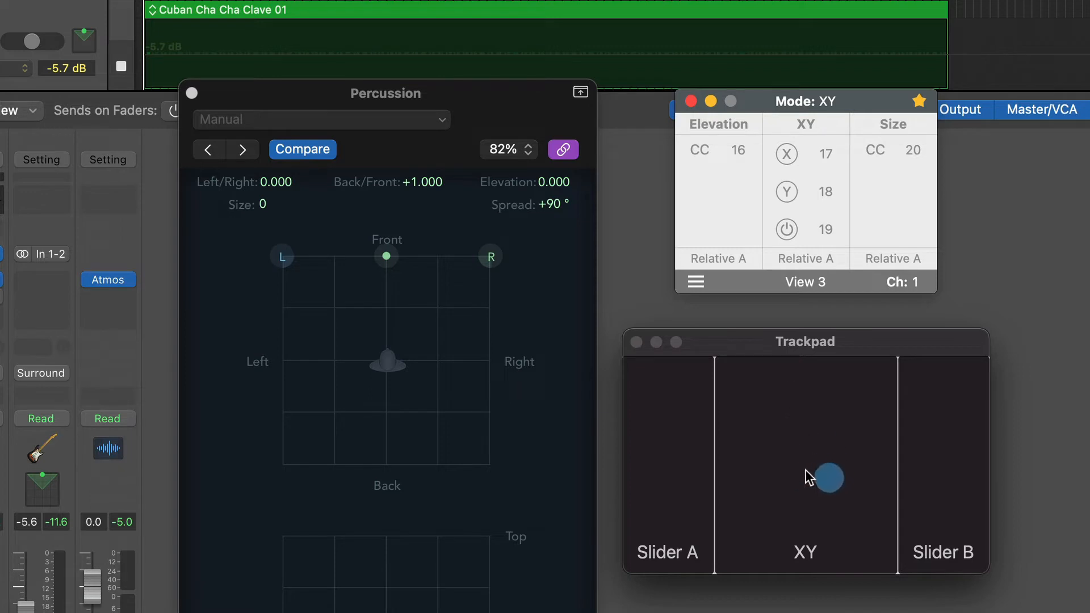
left_click_drag(826, 478, 831, 466)
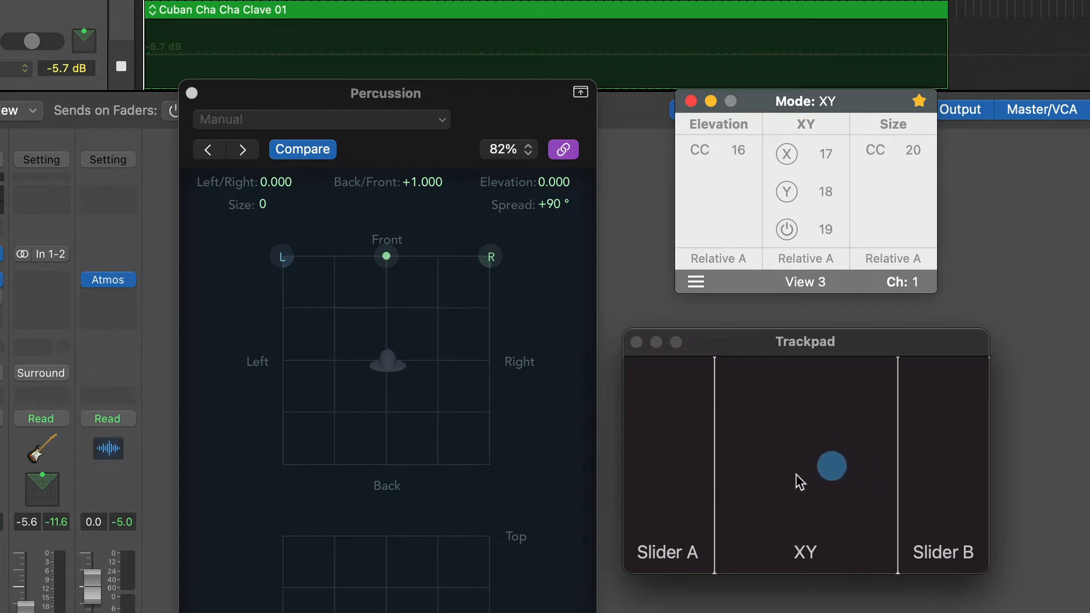
left_click_drag(832, 466, 793, 446)
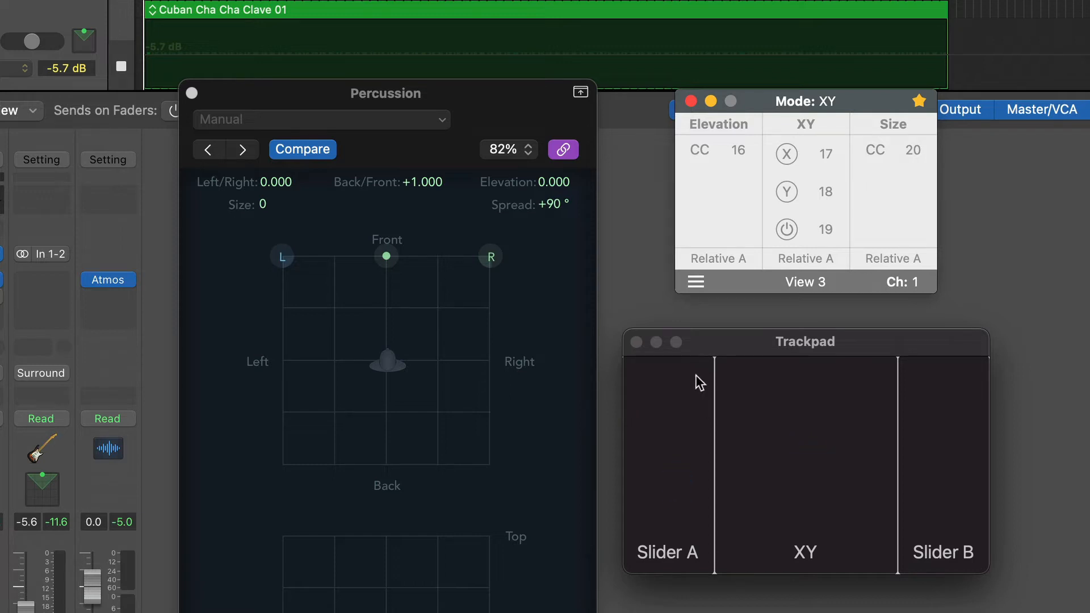
left_click(800, 472)
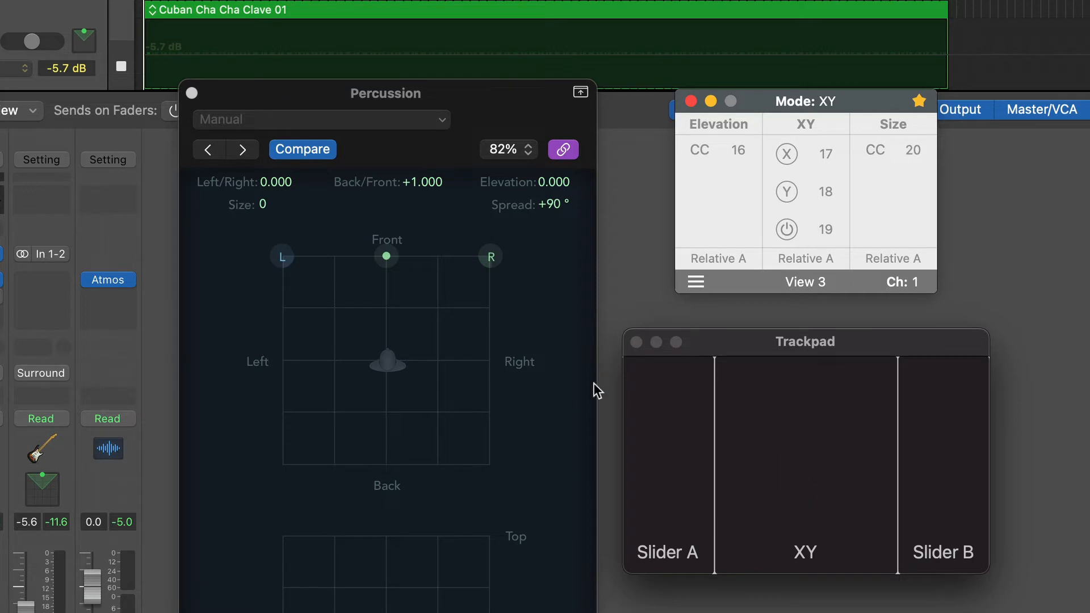
left_click(954, 472)
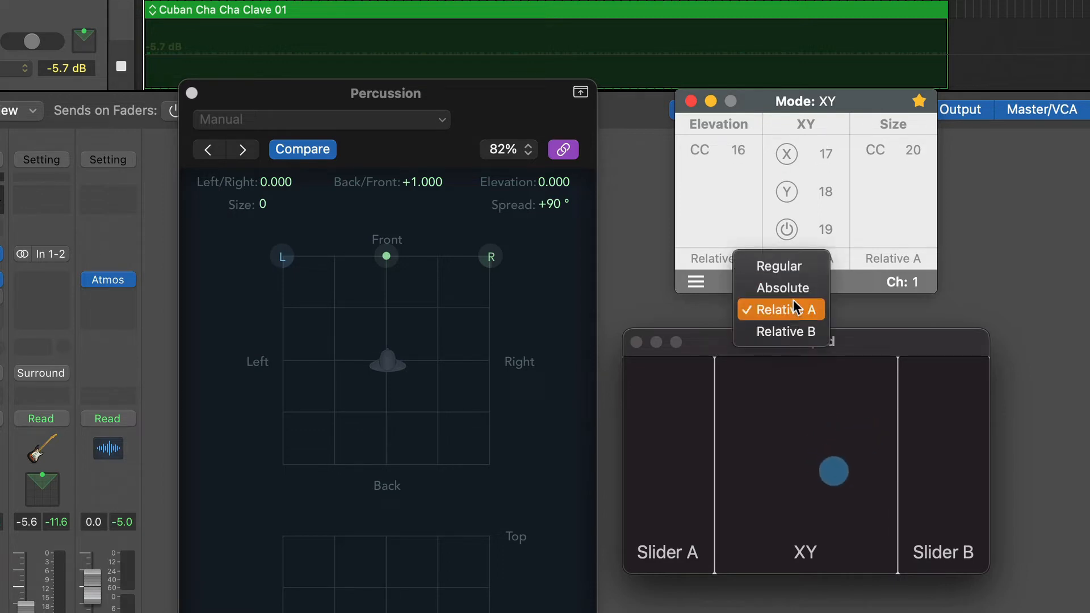
left_click(780, 309)
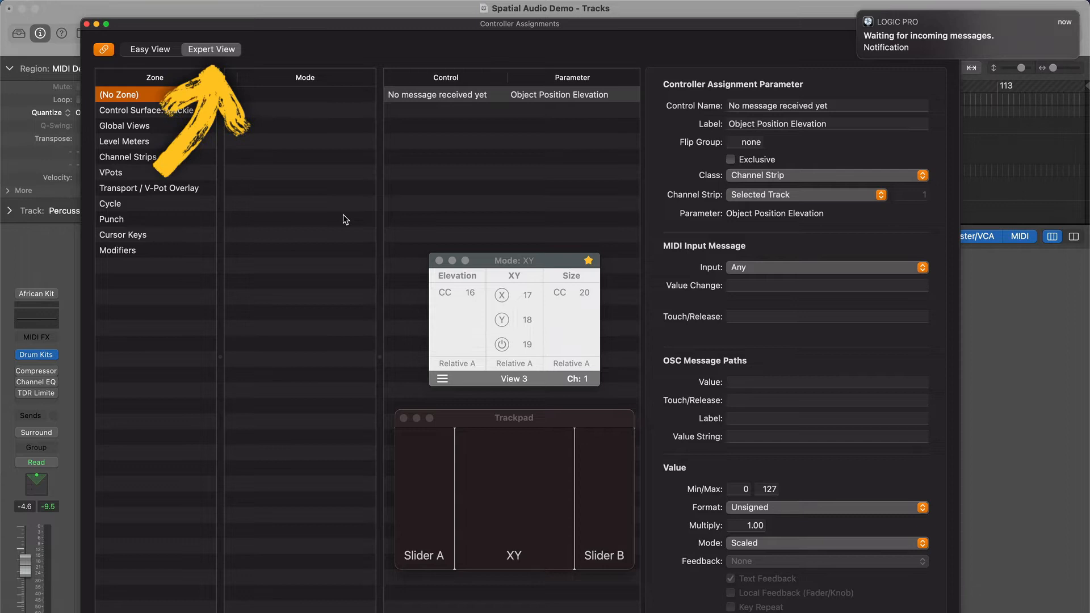
Learn Slider A as Object Position Elevation with Sign Magnitude format and Relative mode.
left_click(482, 502)
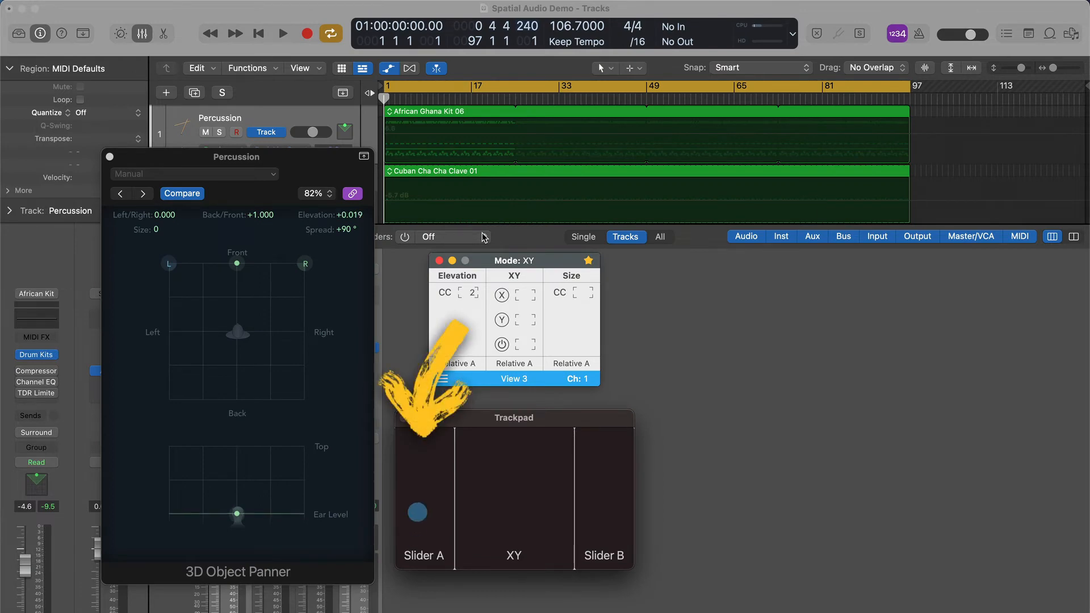
left_click_drag(417, 511, 431, 450)
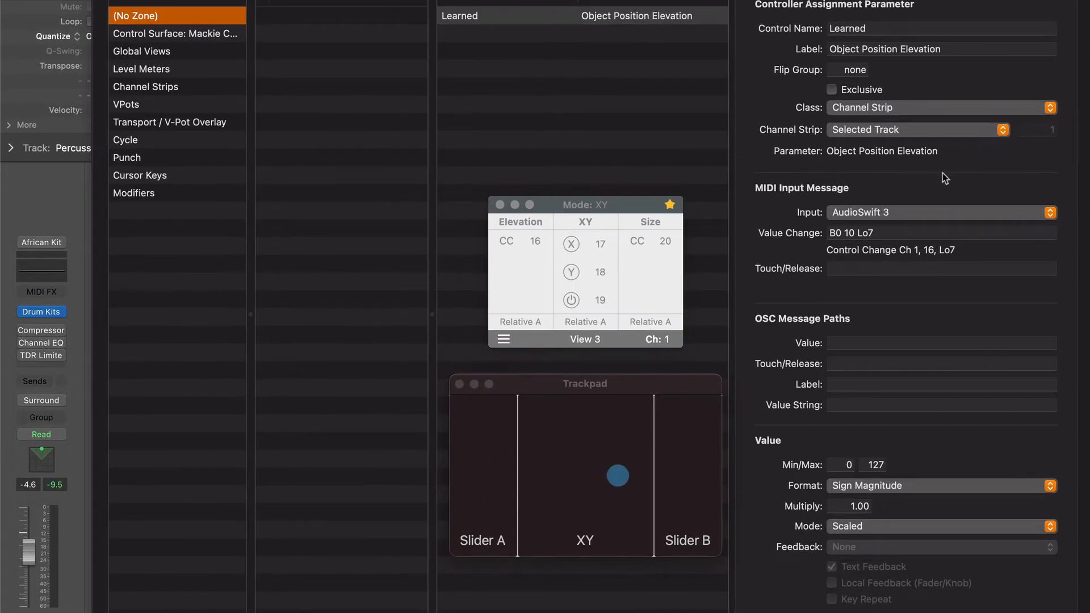
left_click(917, 129)
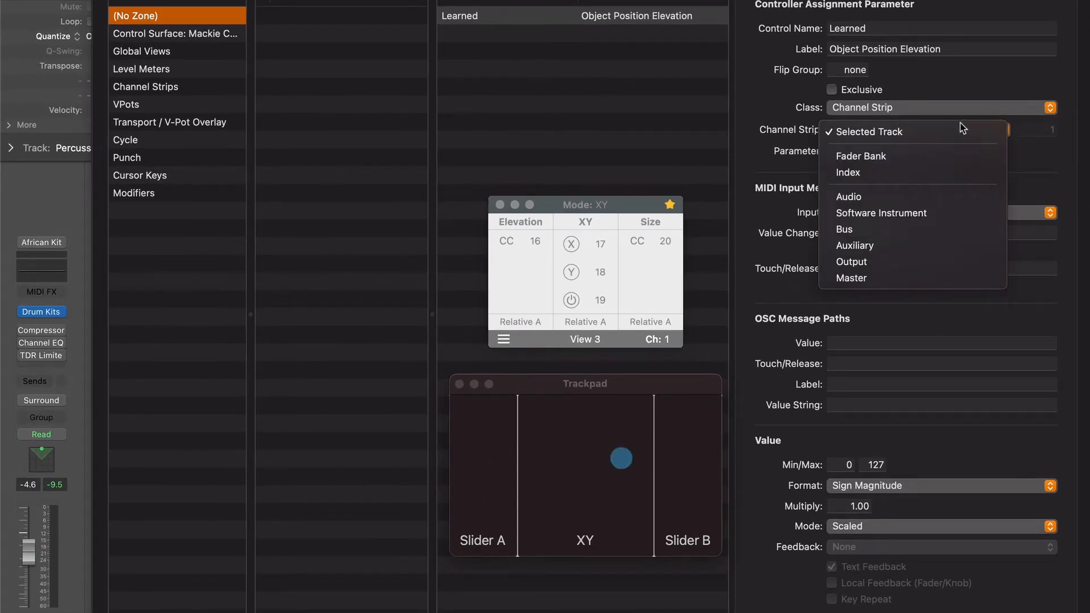
left_click(868, 131)
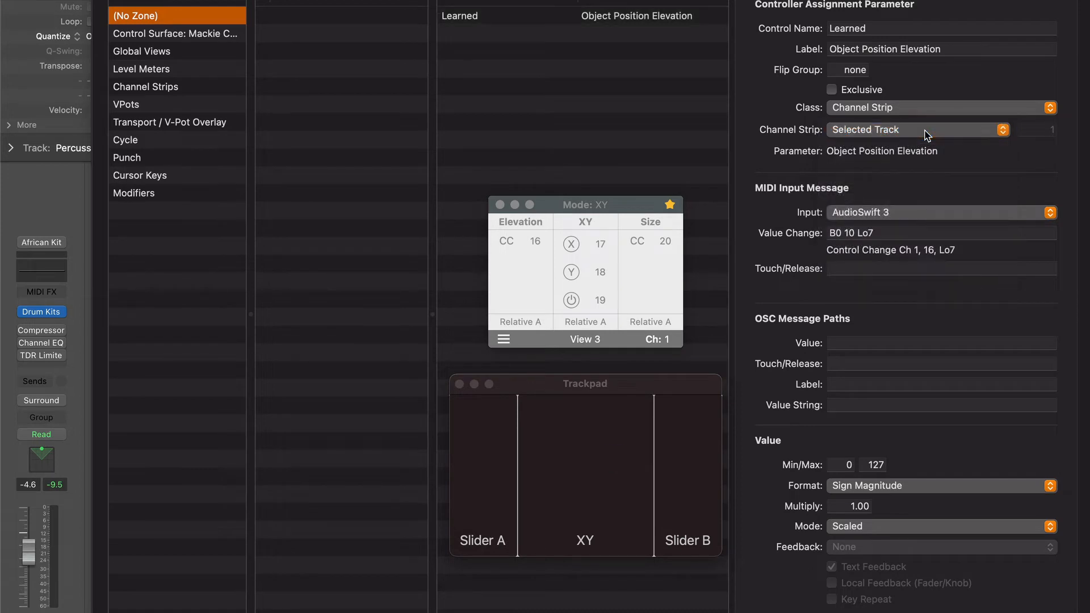
left_click(941, 485)
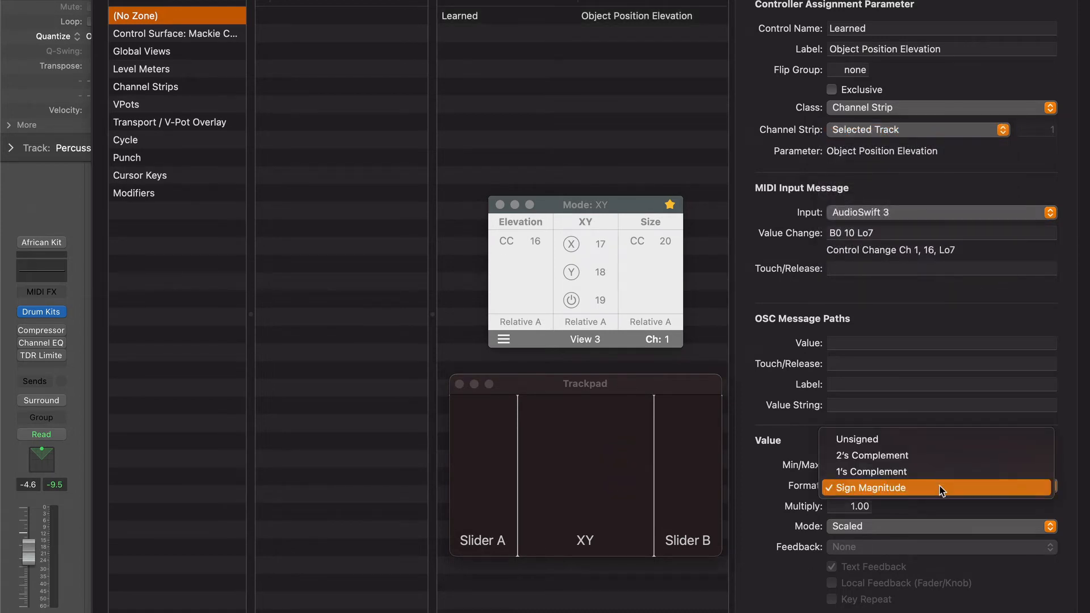
left_click(870, 487)
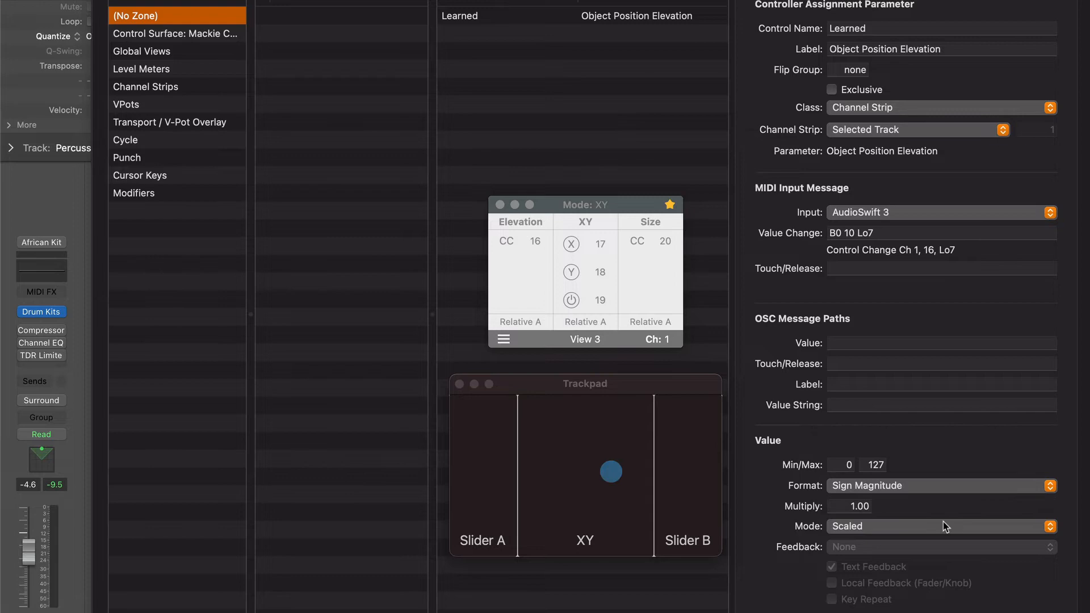
left_click(939, 526)
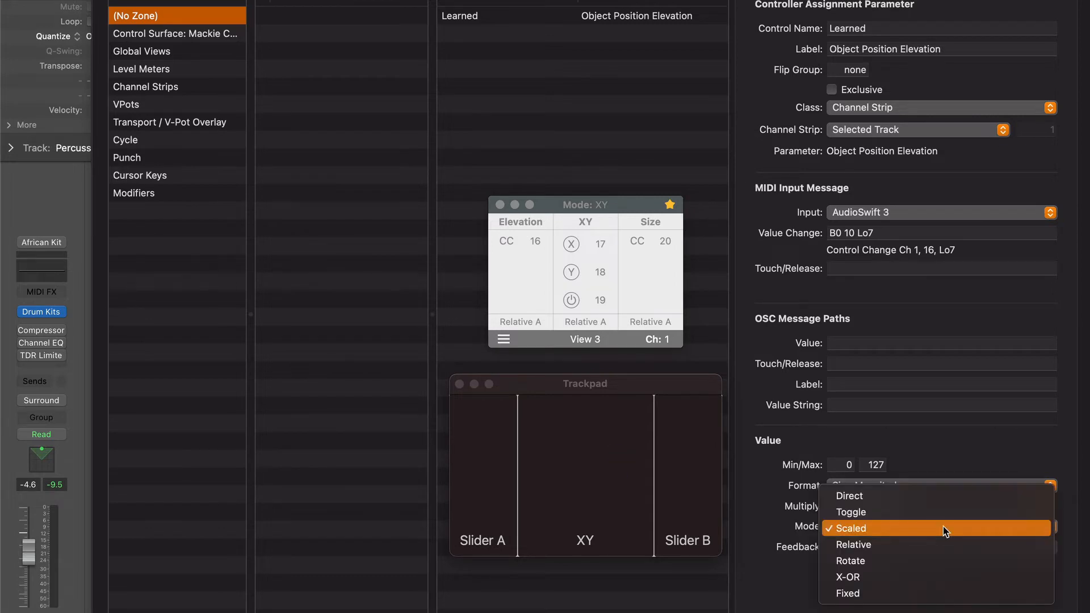
left_click(853, 545)
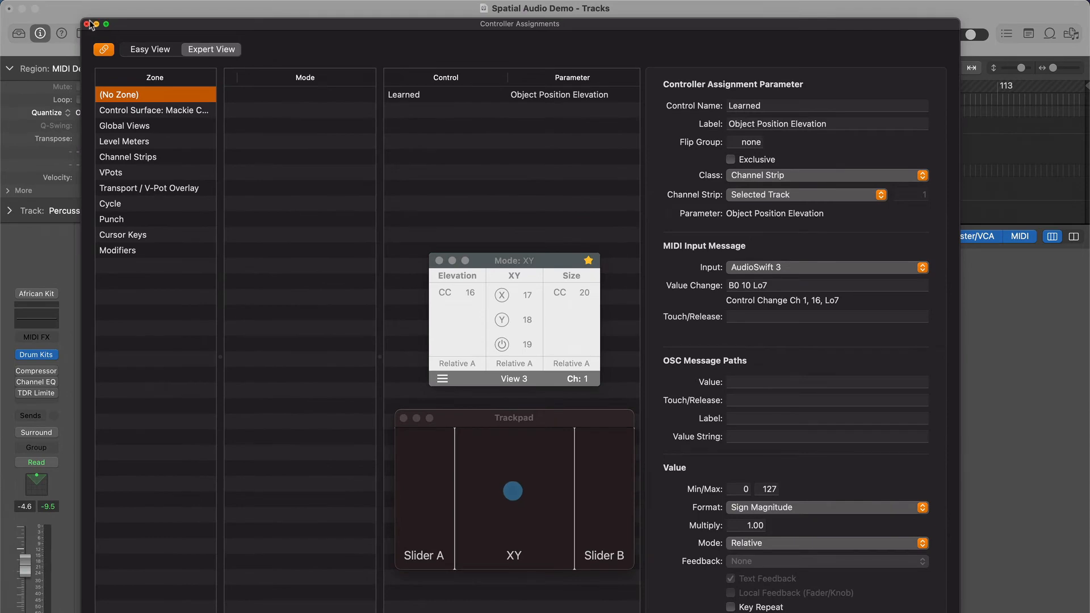
left_click(91, 25)
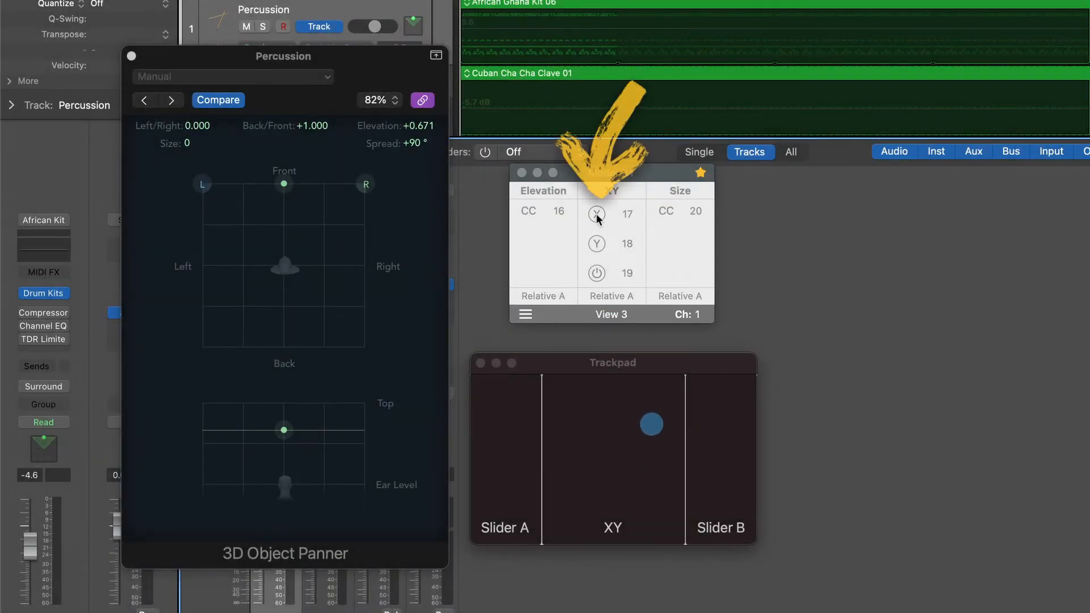
Send only the X axis and drag the pad so Logic learns Object Position Left/Right.
left_click(596, 214)
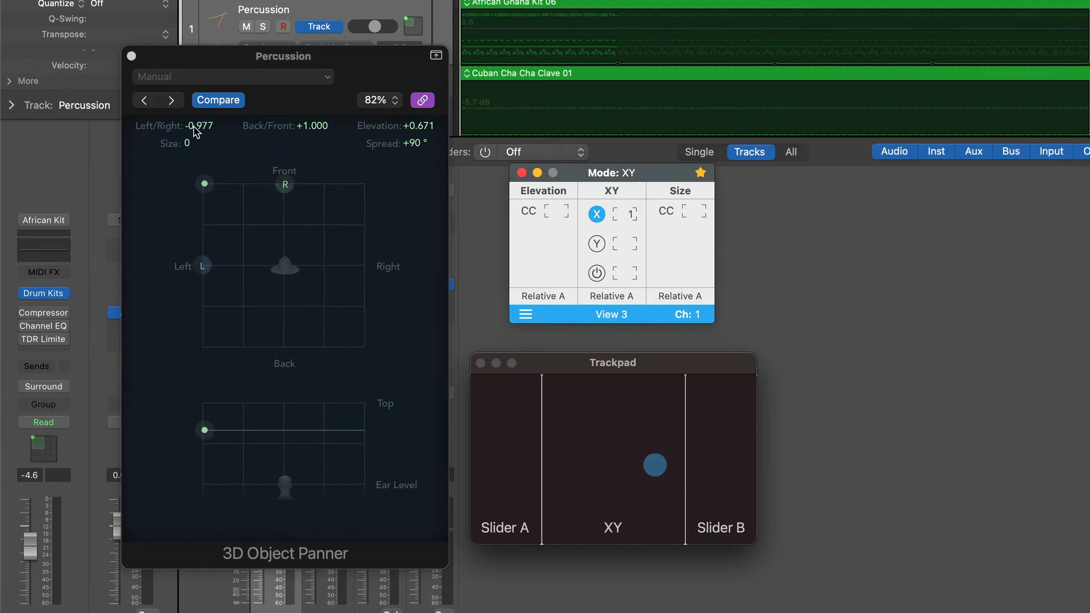
left_click_drag(654, 466, 623, 464)
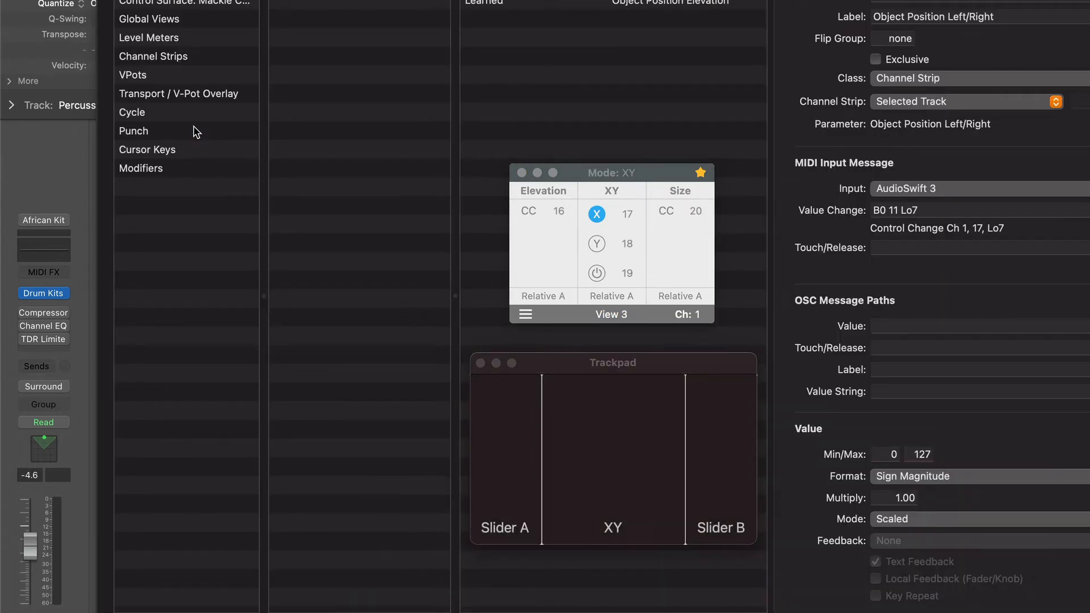
mouse_move(1022, 52)
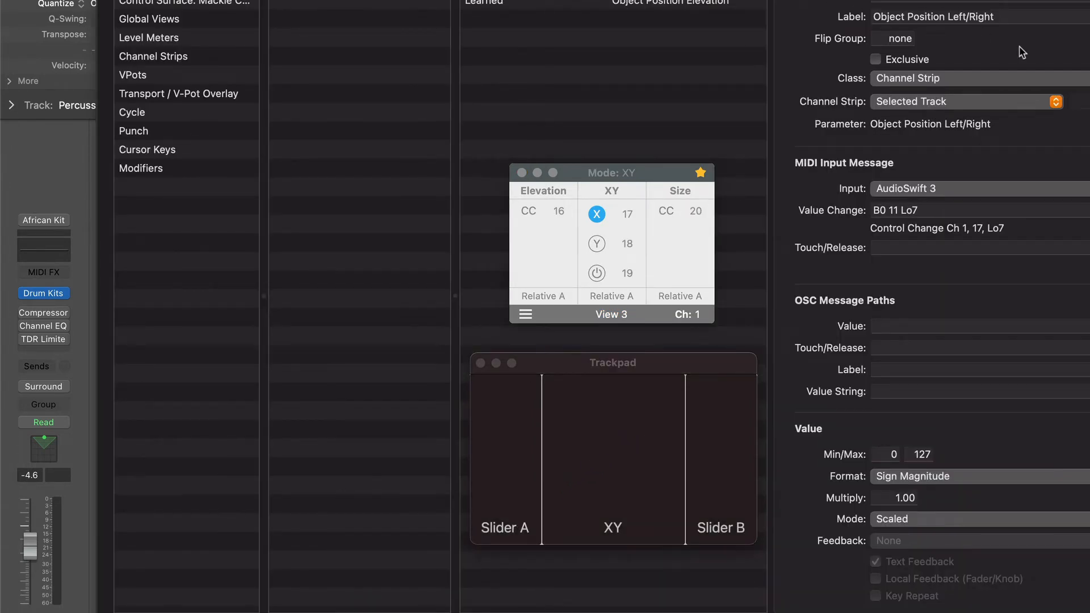
Keep the Left/Right assignment on the selected track and choose its value mode.
left_click(966, 101)
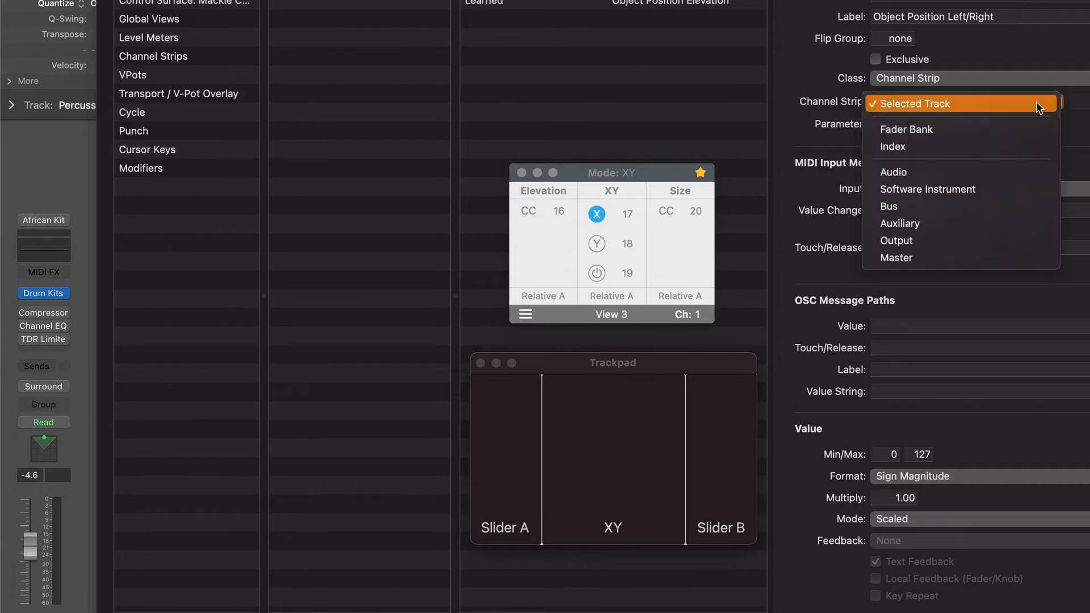
left_click(912, 103)
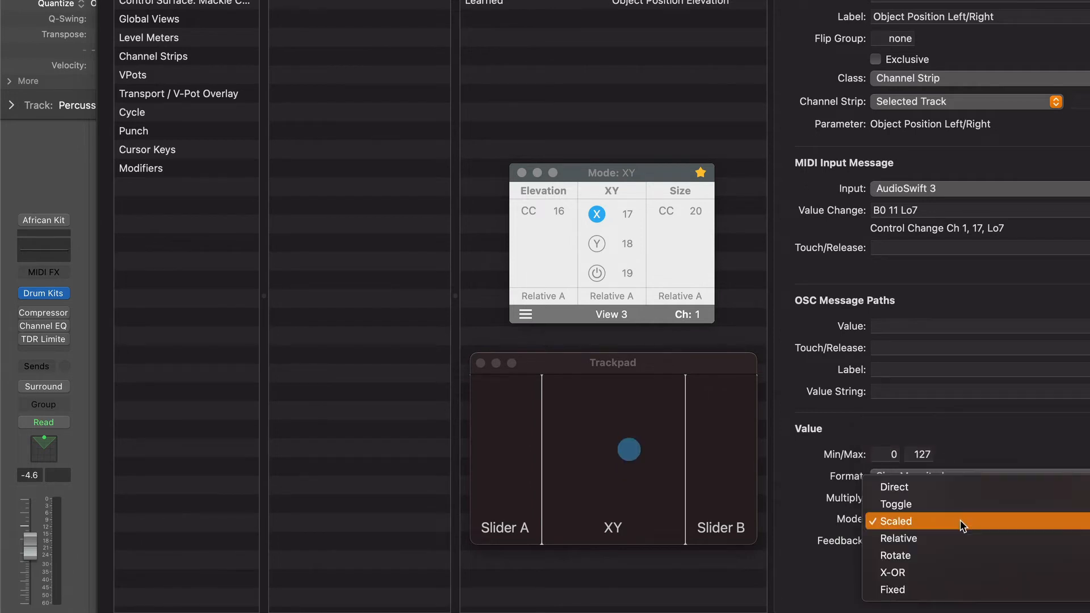
left_click(899, 539)
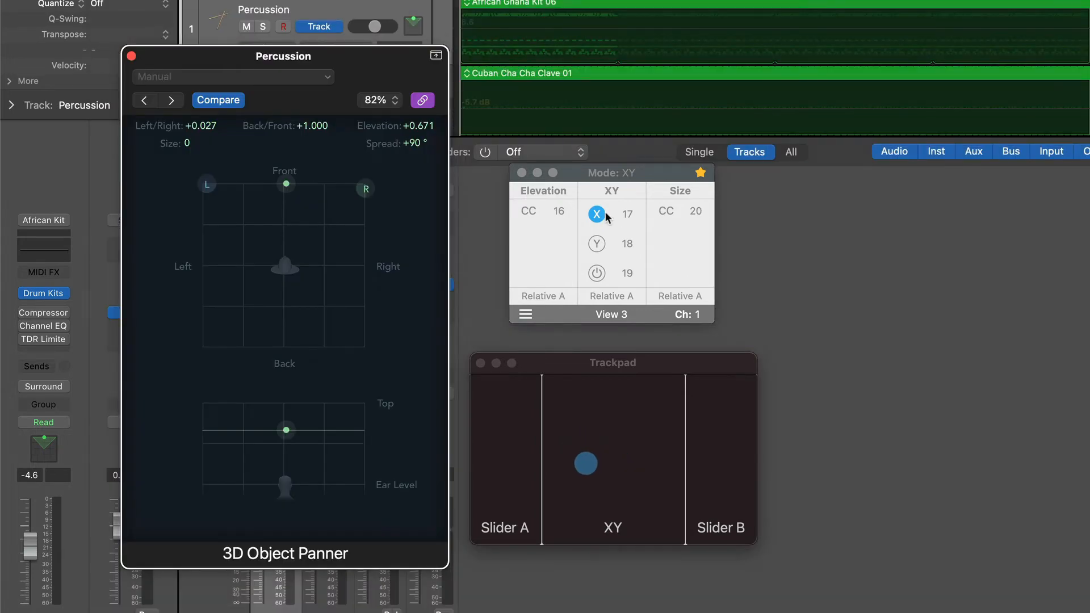
Re-enable both XY axes and drag the pad to reposition the Percussion object.
left_click(596, 213)
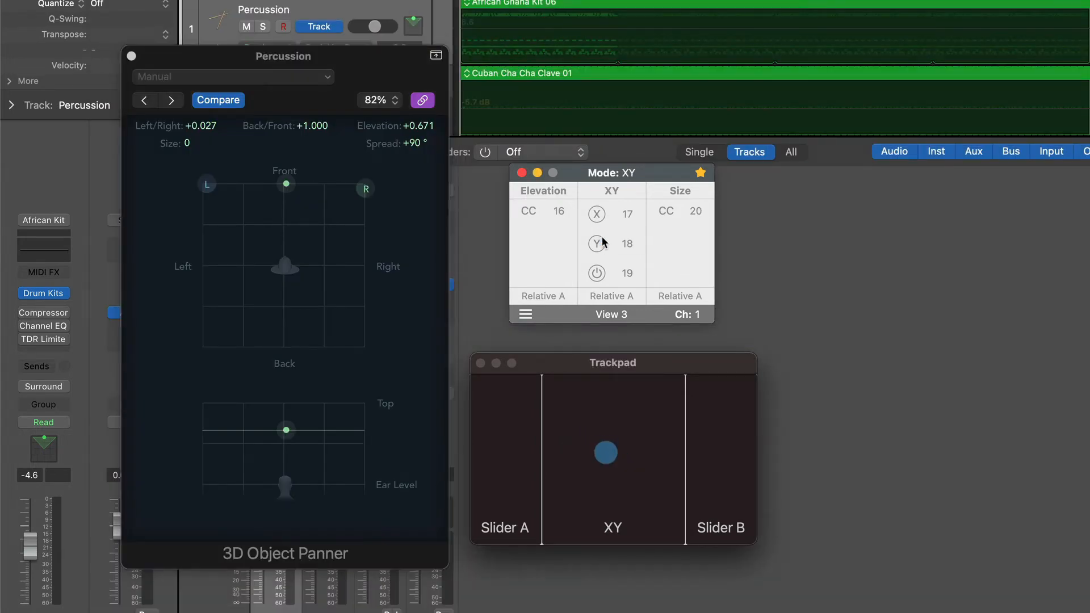
left_click(596, 244)
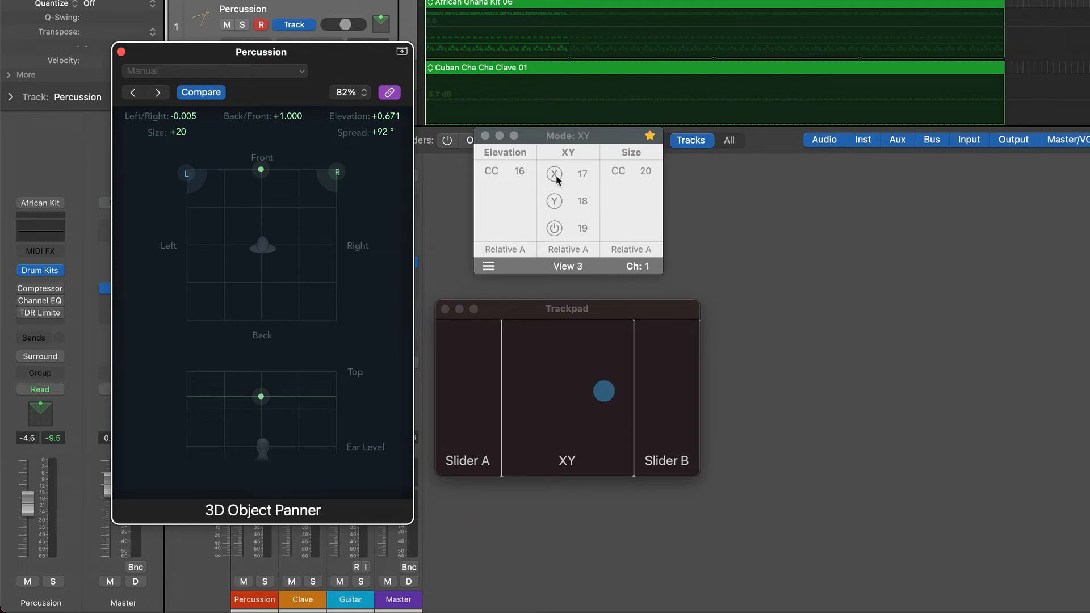
left_click(555, 201)
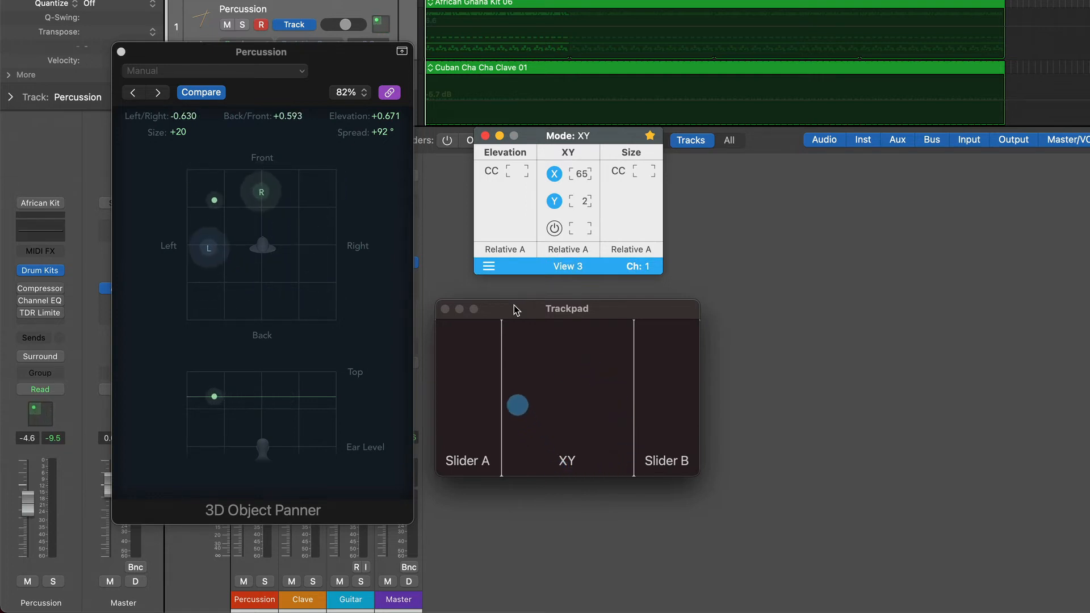
left_click_drag(517, 404, 623, 409)
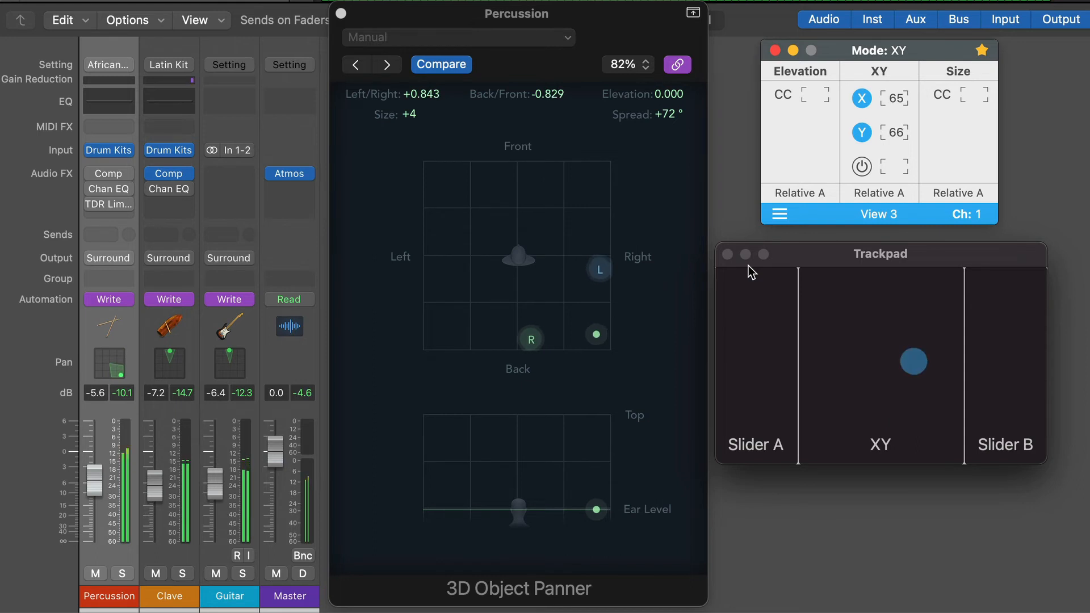
Move Percussion to front centre, raise it to the top, then sweep it front-right and back.
left_click_drag(913, 361, 858, 399)
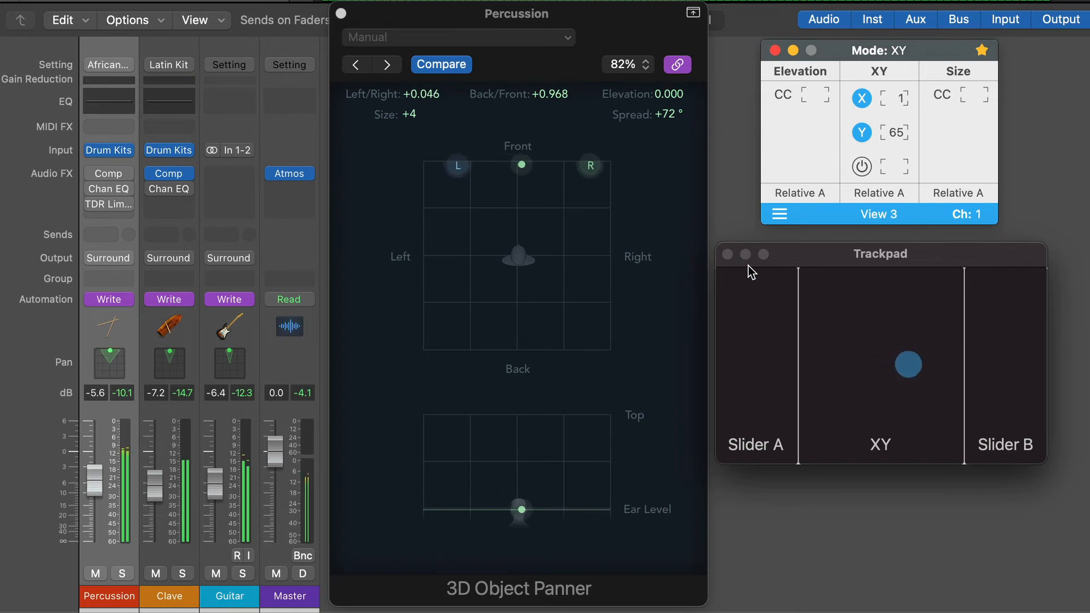
left_click_drag(908, 365, 770, 356)
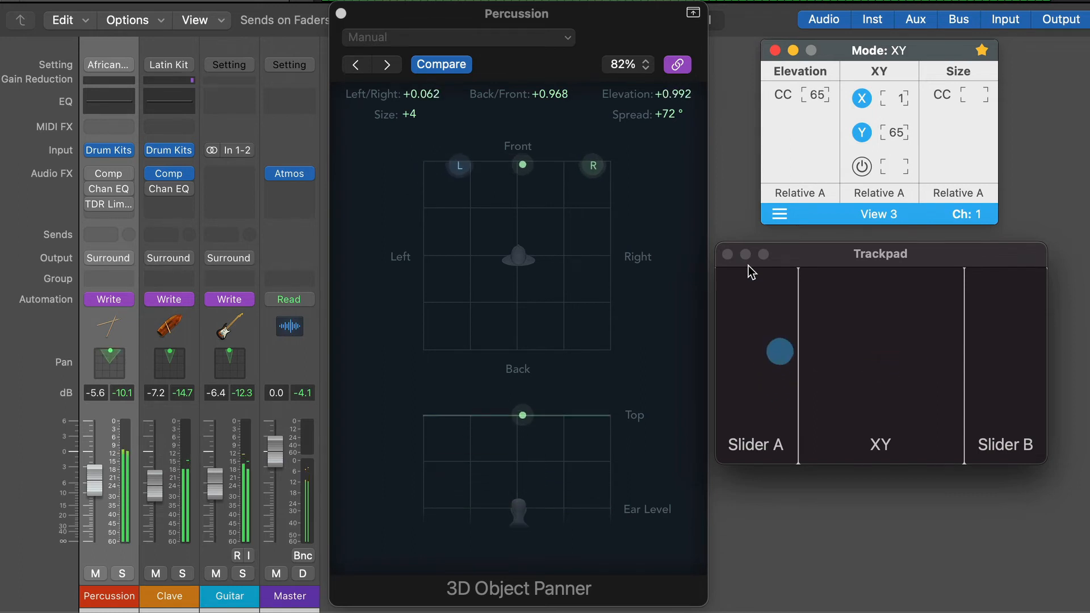
left_click_drag(780, 351, 1030, 342)
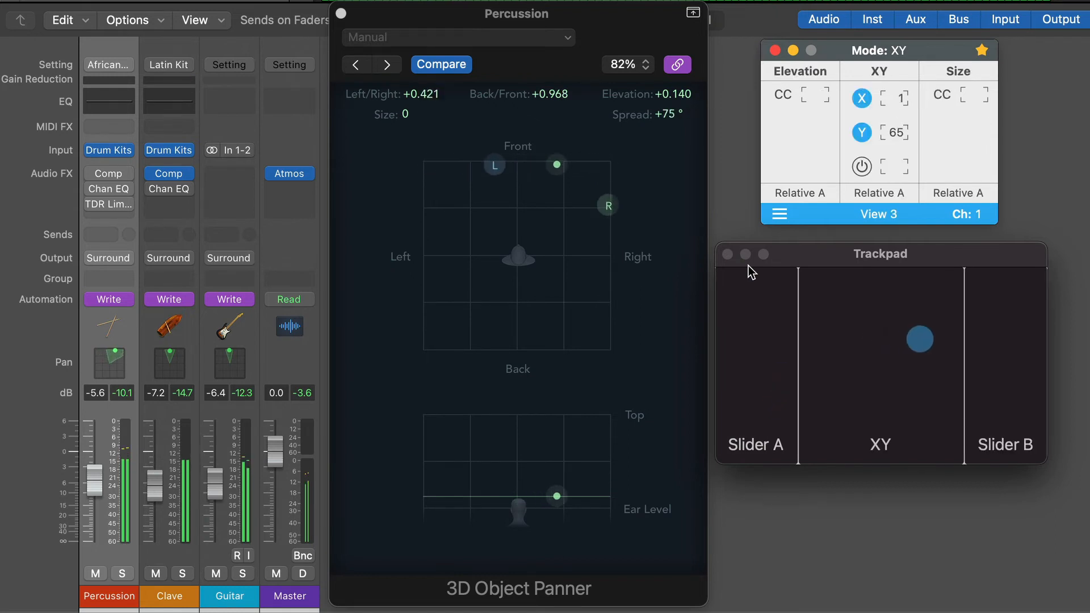
left_click_drag(918, 338, 853, 377)
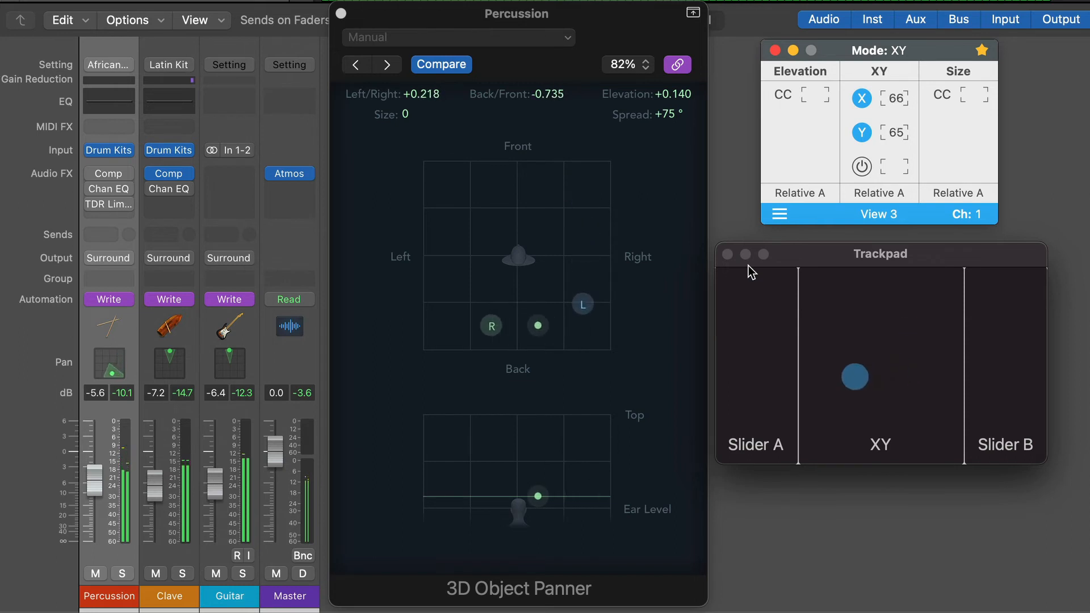
left_click_drag(853, 378, 832, 343)
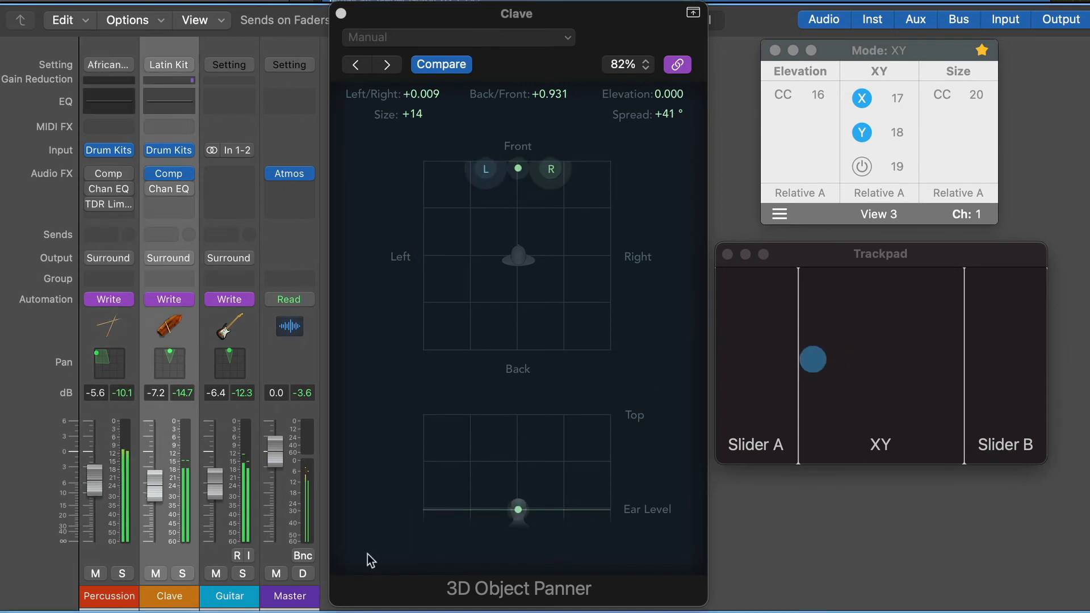
Sweep Clave back, front-left, then front-centre at ear level, and select the Guitar track.
left_click_drag(812, 360, 921, 341)
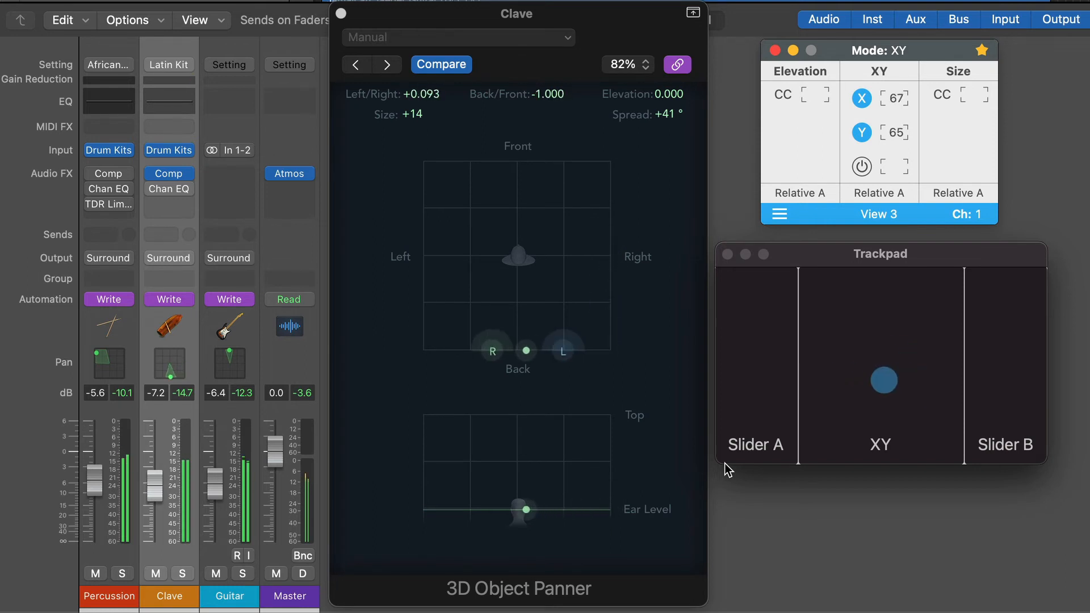
left_click_drag(883, 381, 855, 399)
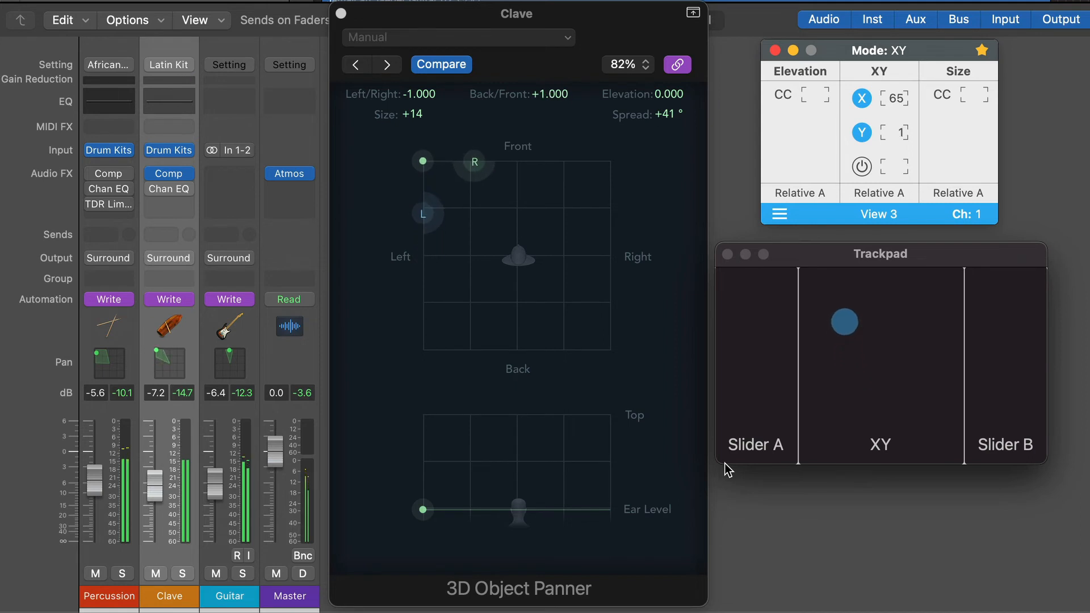
left_click_drag(843, 321, 770, 350)
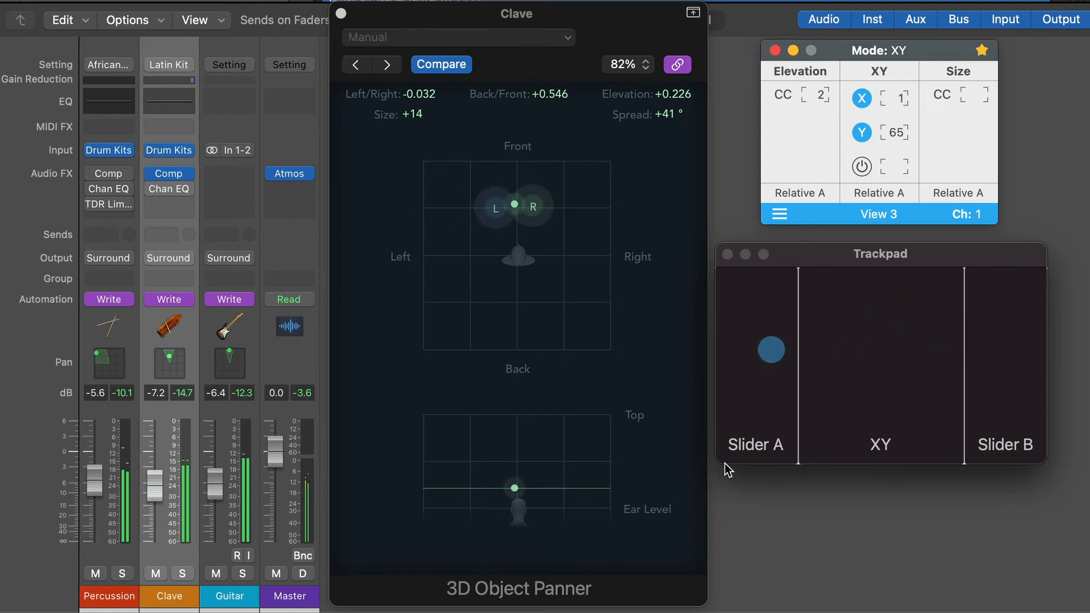
left_click_drag(770, 350, 777, 319)
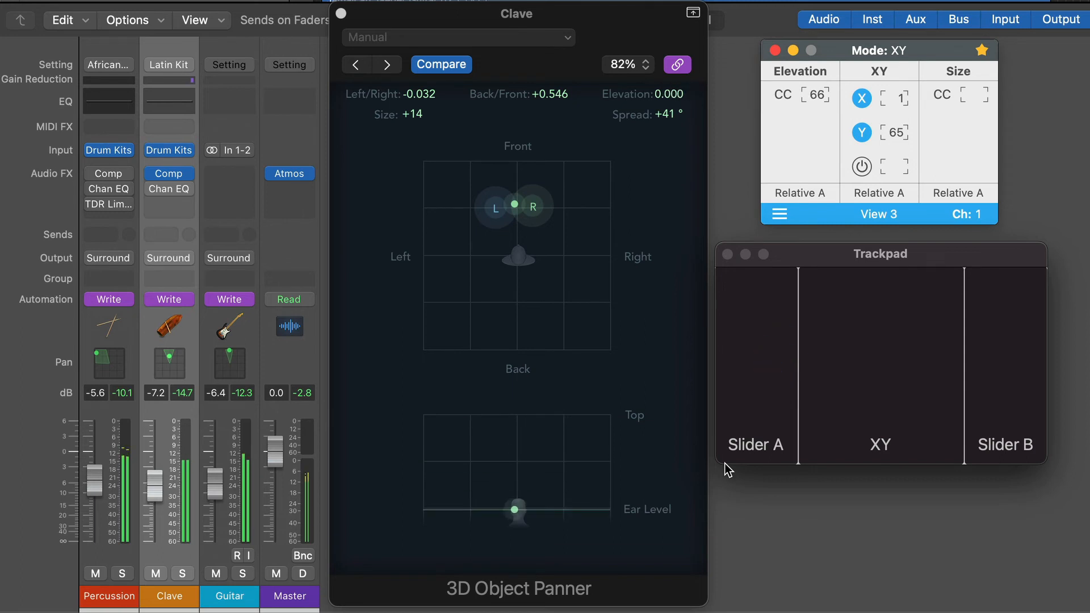
left_click(229, 597)
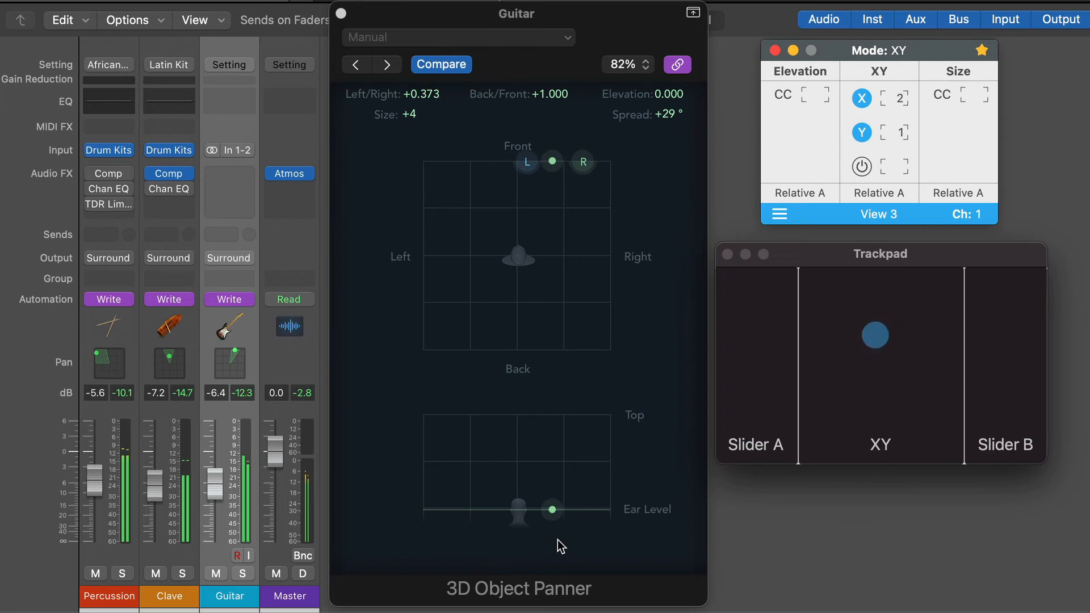
Move Guitar back, pull it close, widen spread to 131°, then sweep front-left.
left_click_drag(551, 161, 610, 242)
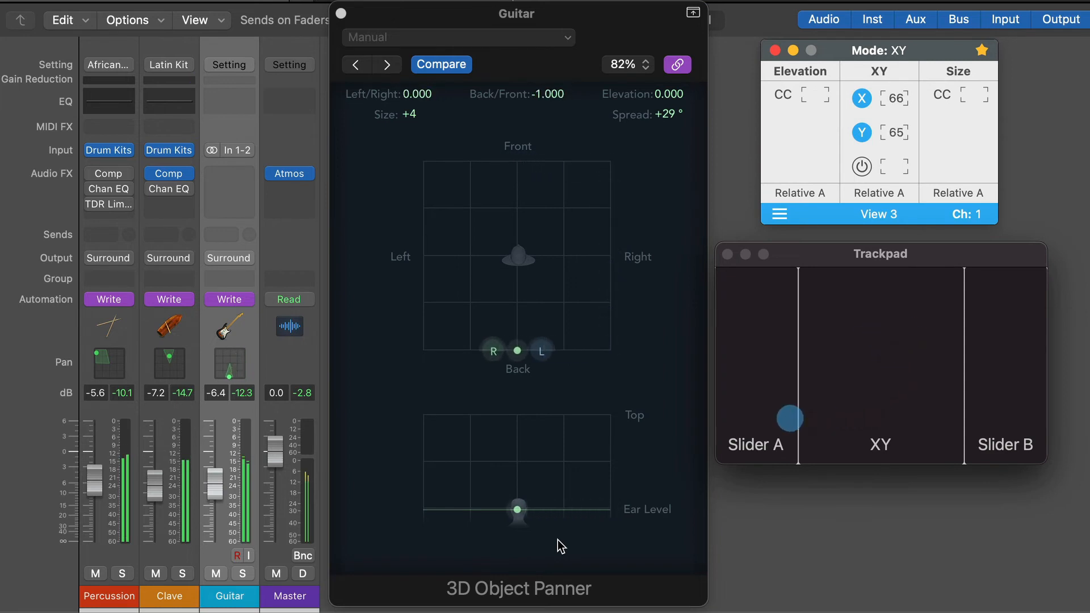
left_click_drag(517, 350, 500, 247)
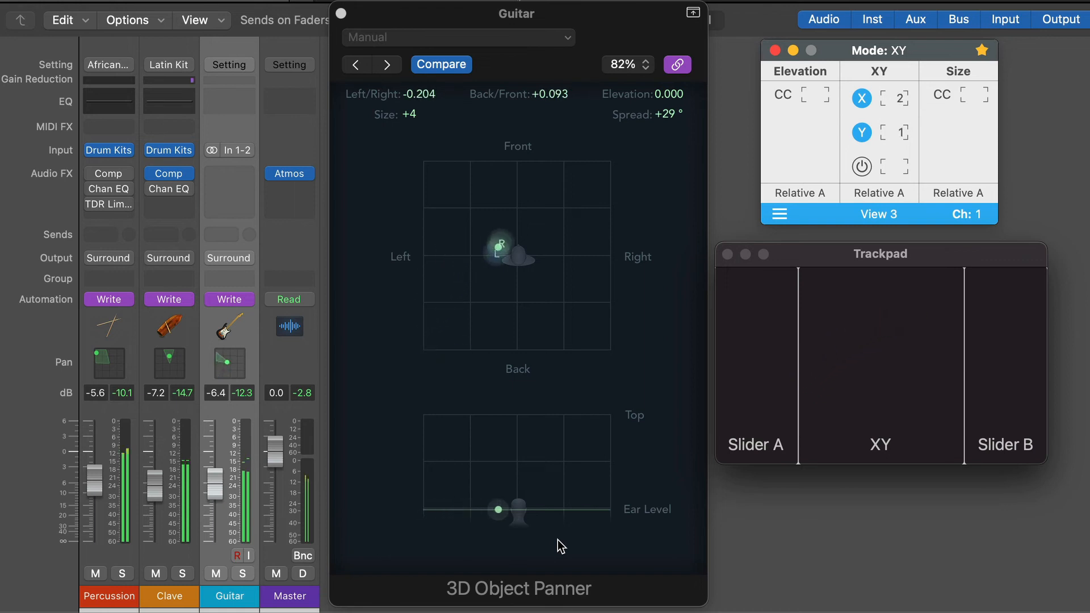
left_click_drag(501, 247, 524, 214)
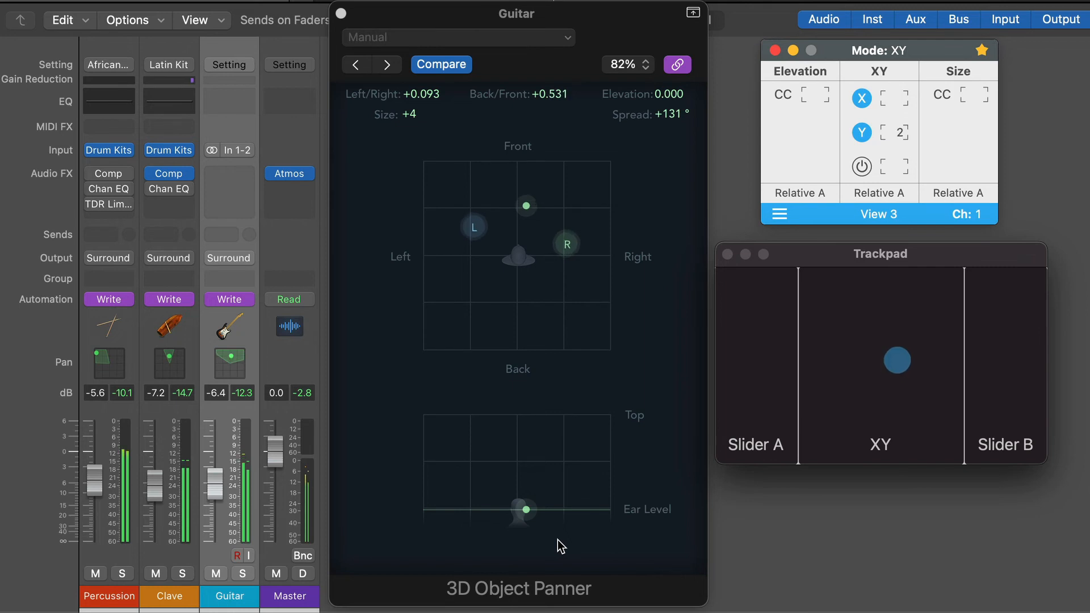
left_click_drag(897, 360, 845, 374)
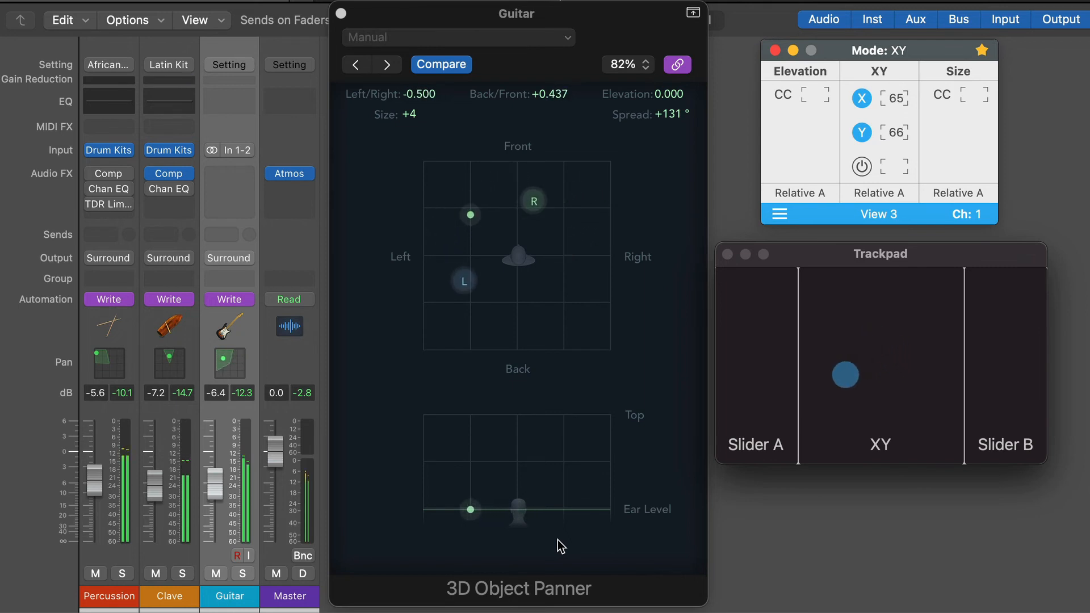
left_click_drag(845, 374, 946, 372)
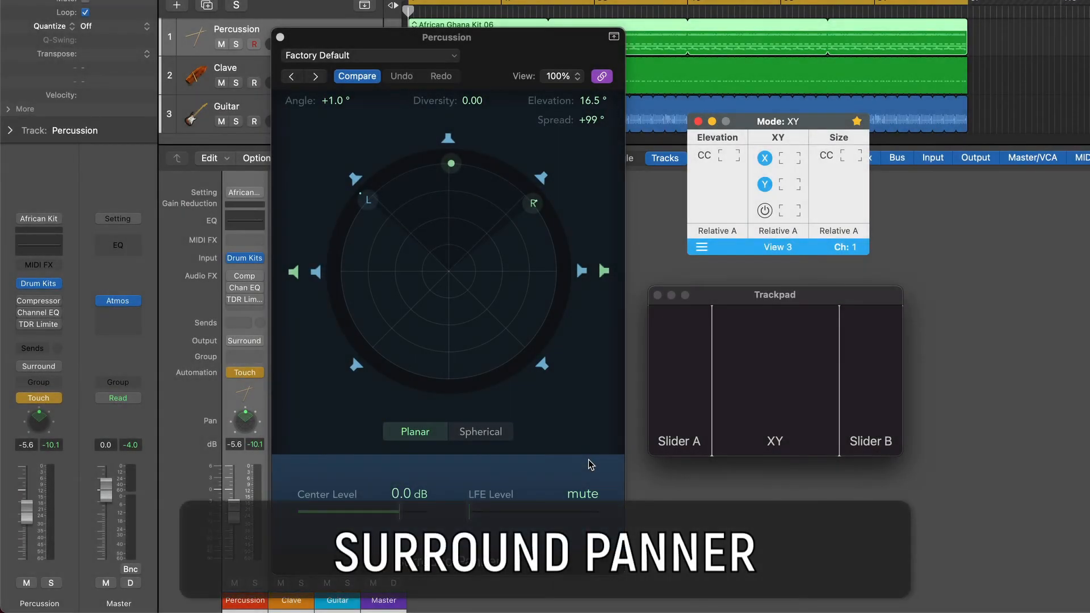
Swing Percussion right, left and back front, raising then lowering elevation and narrowing spread.
left_click_drag(775, 375, 748, 400)
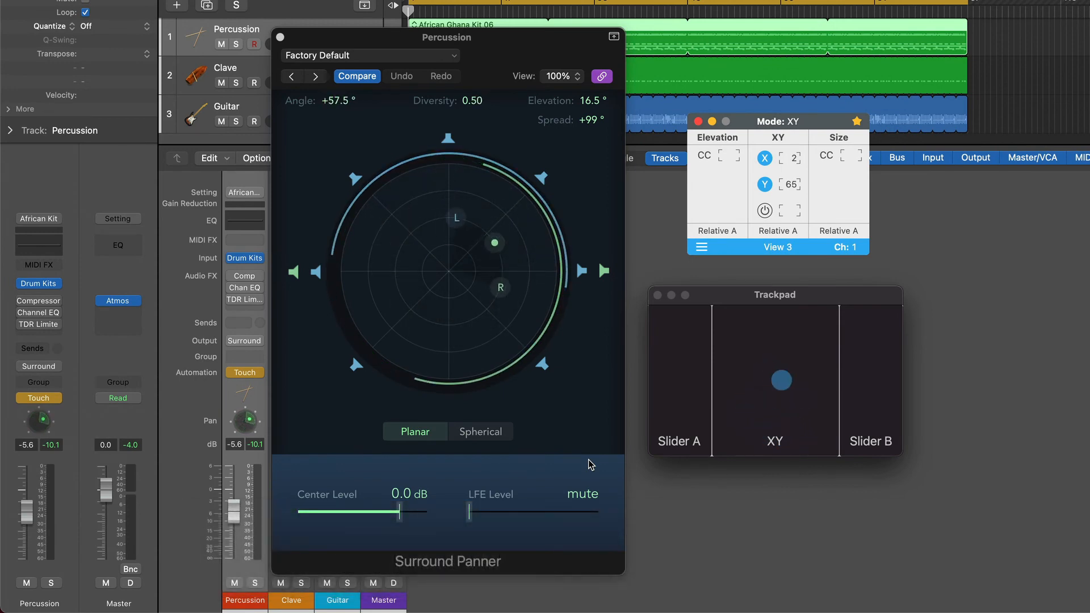
left_click_drag(493, 243, 357, 270)
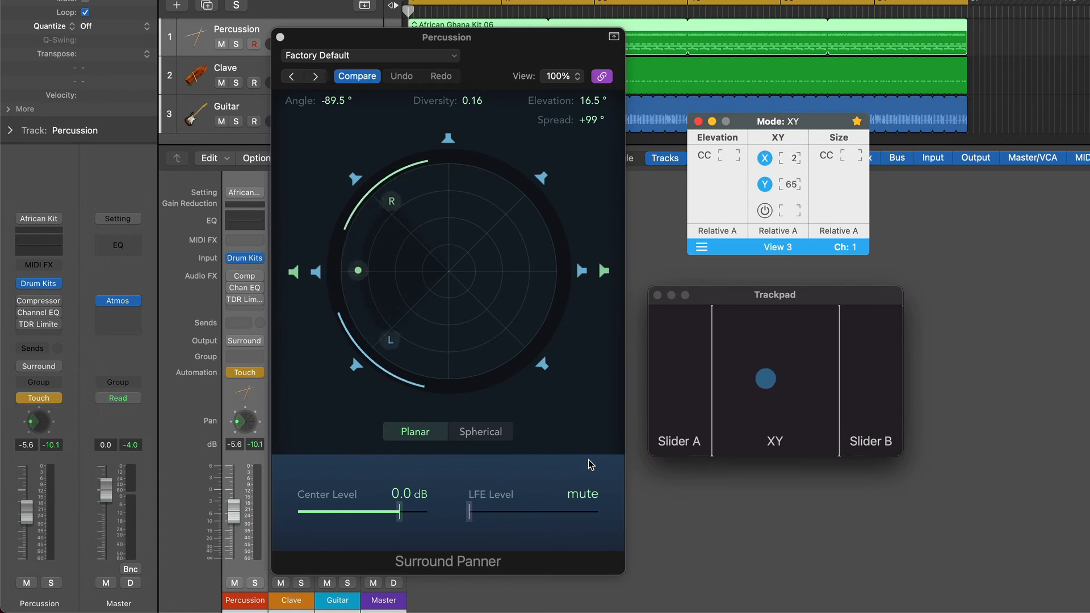
left_click_drag(764, 379, 844, 385)
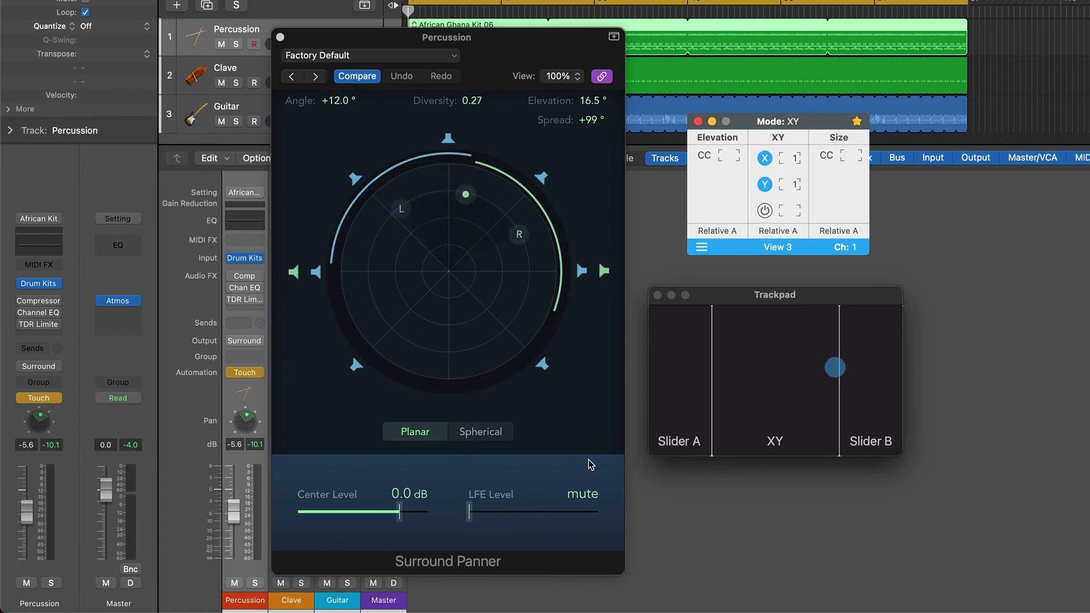
left_click_drag(834, 367, 874, 391)
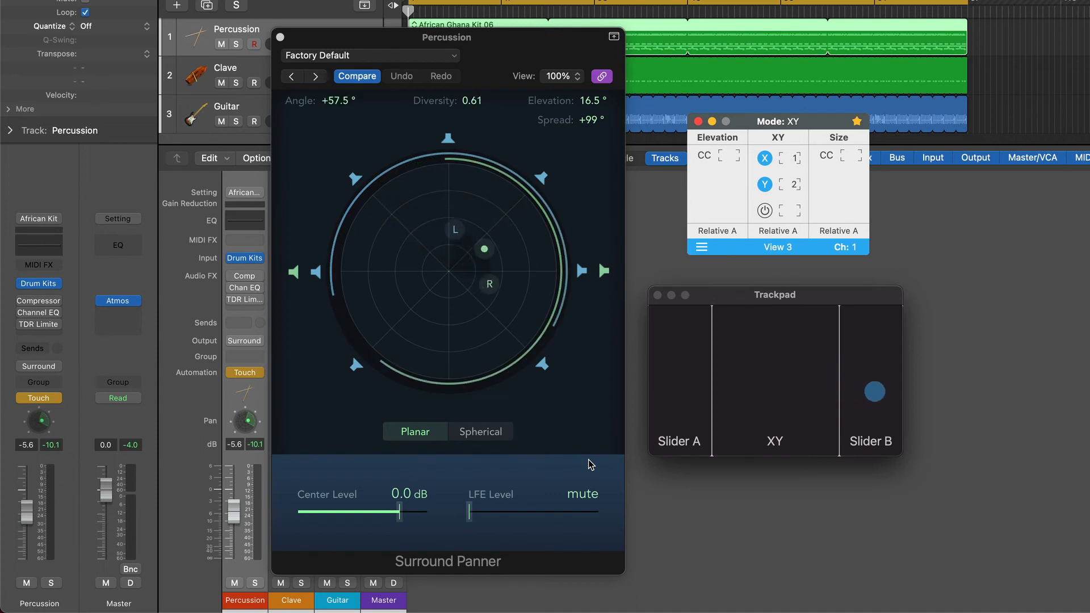
left_click_drag(874, 391, 695, 363)
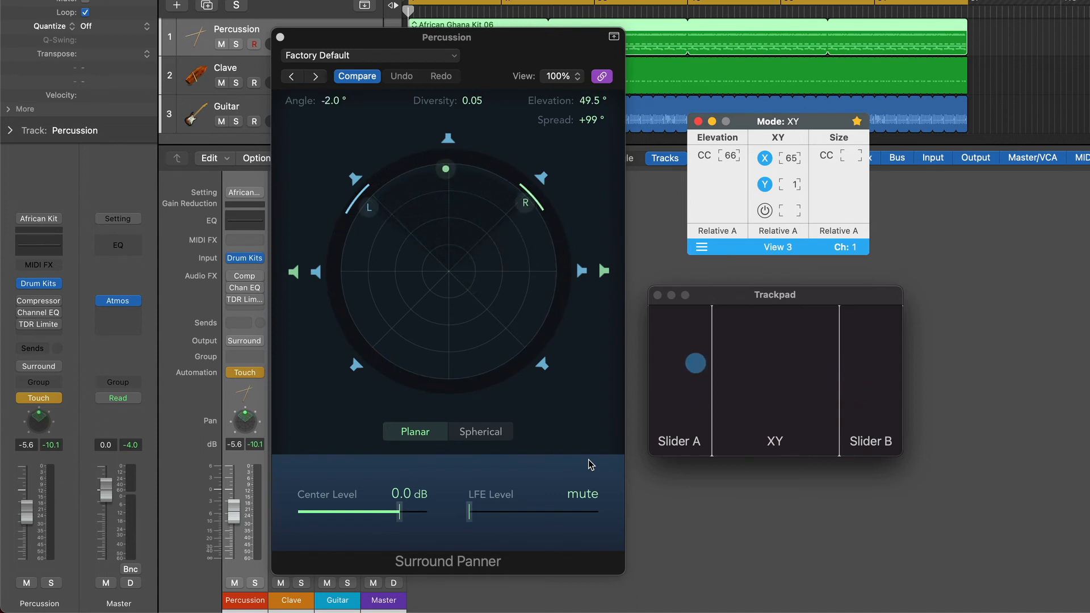
left_click_drag(695, 363, 709, 375)
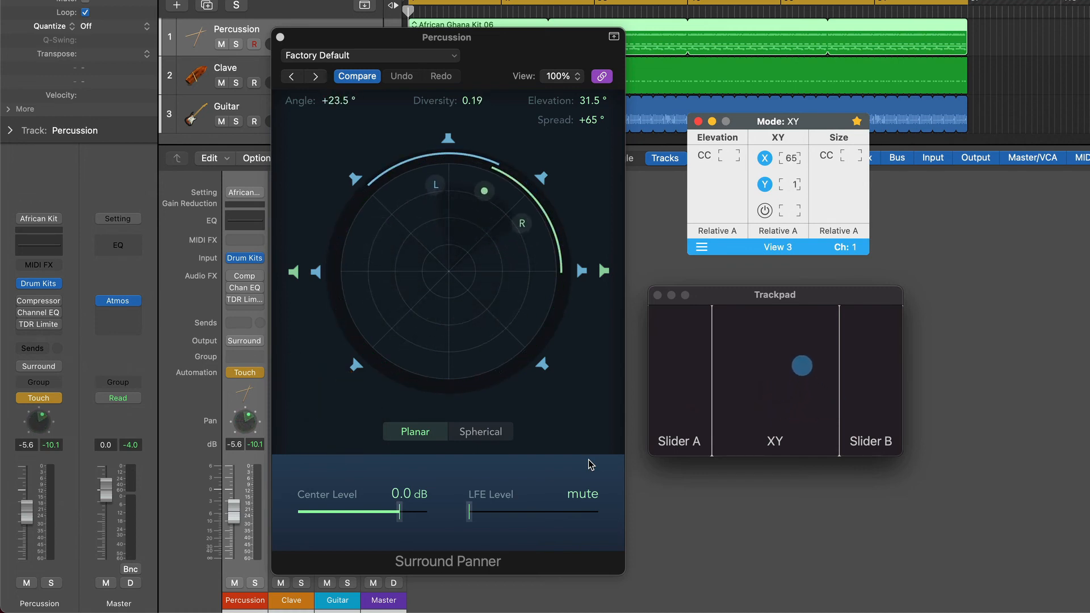
Fine-tune the Percussion angle to just left of front.
left_click_drag(801, 365, 843, 374)
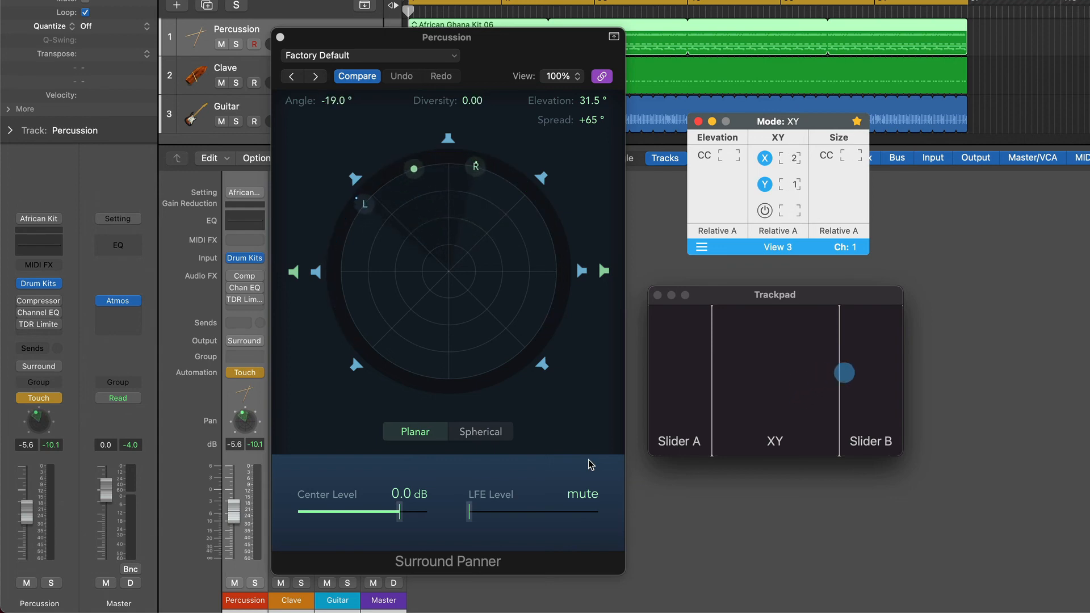
left_click_drag(843, 372, 808, 371)
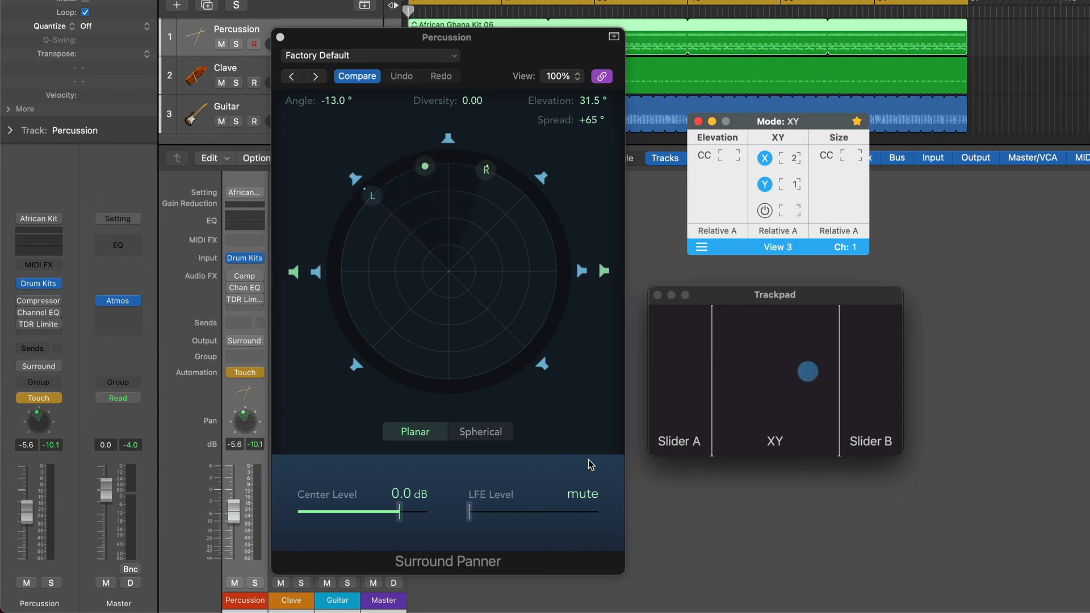
left_click_drag(807, 371, 829, 371)
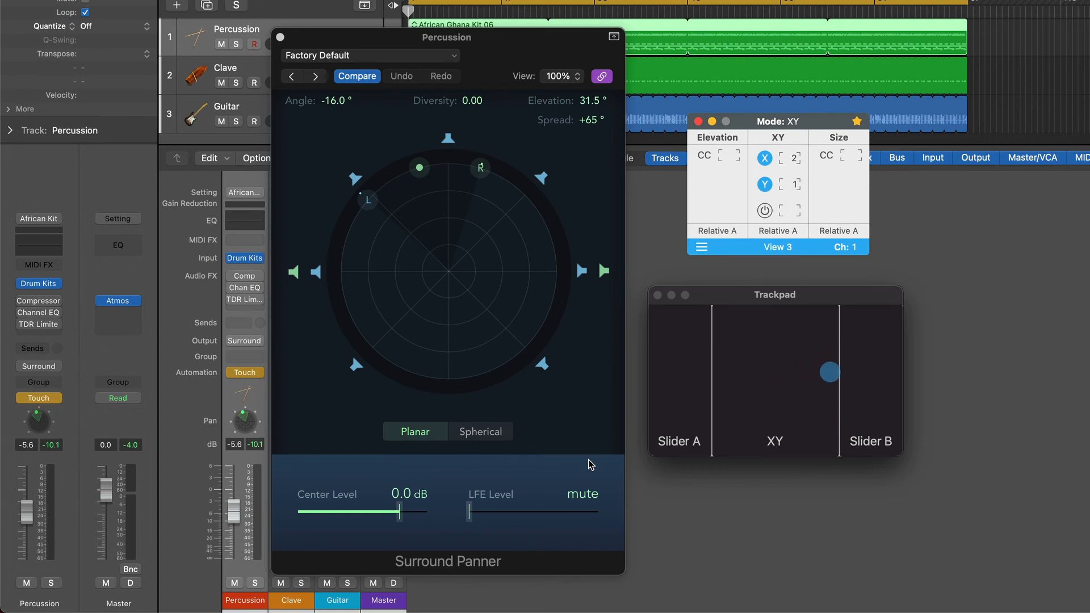
left_click_drag(829, 372, 821, 370)
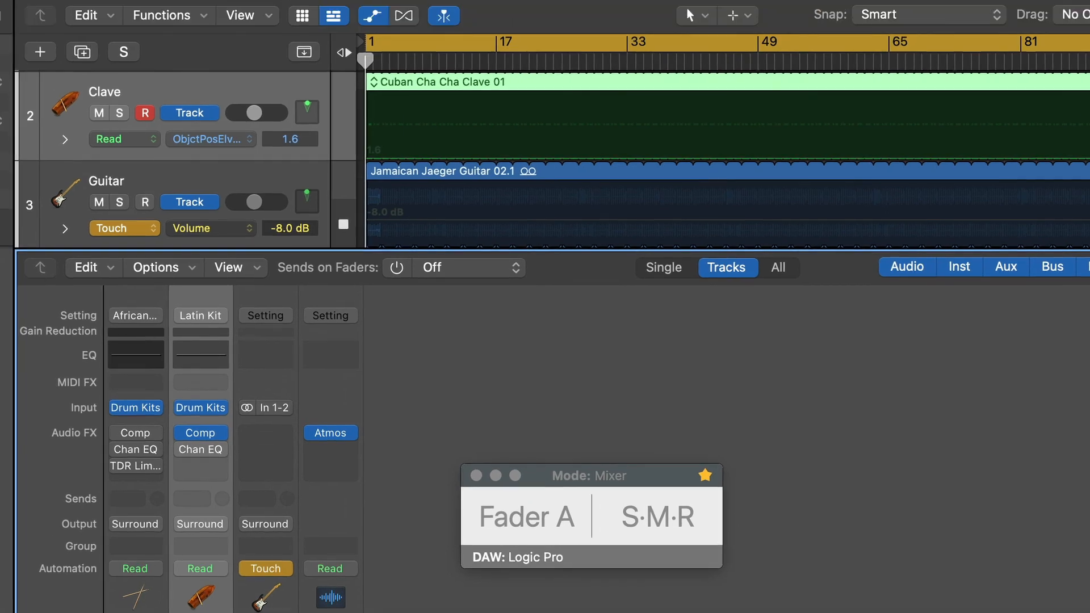
Show the Clave track's automation mode choices from its Read pop-up.
left_click(119, 139)
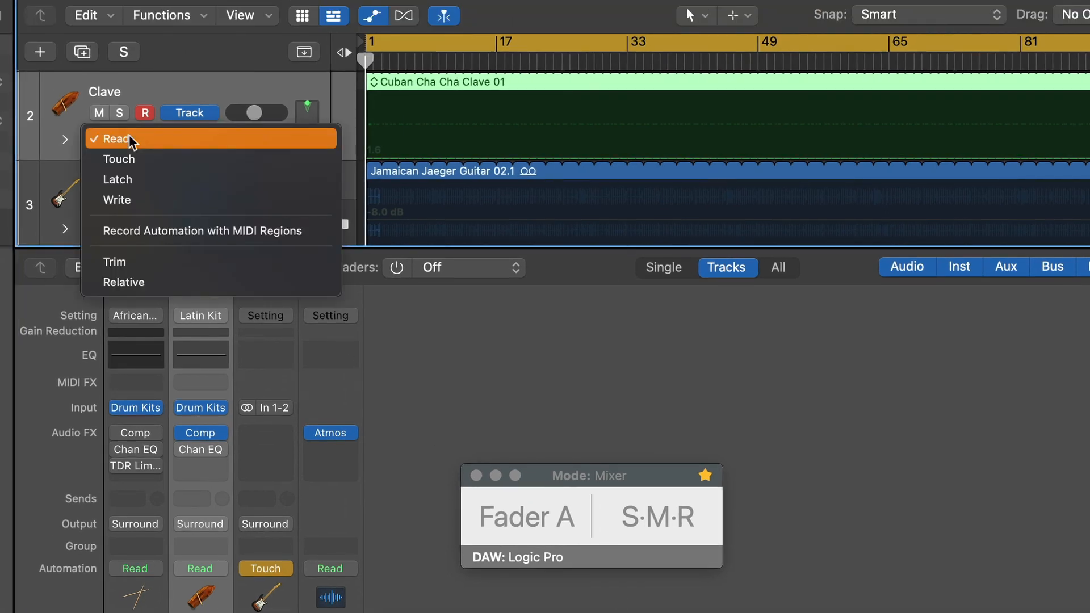